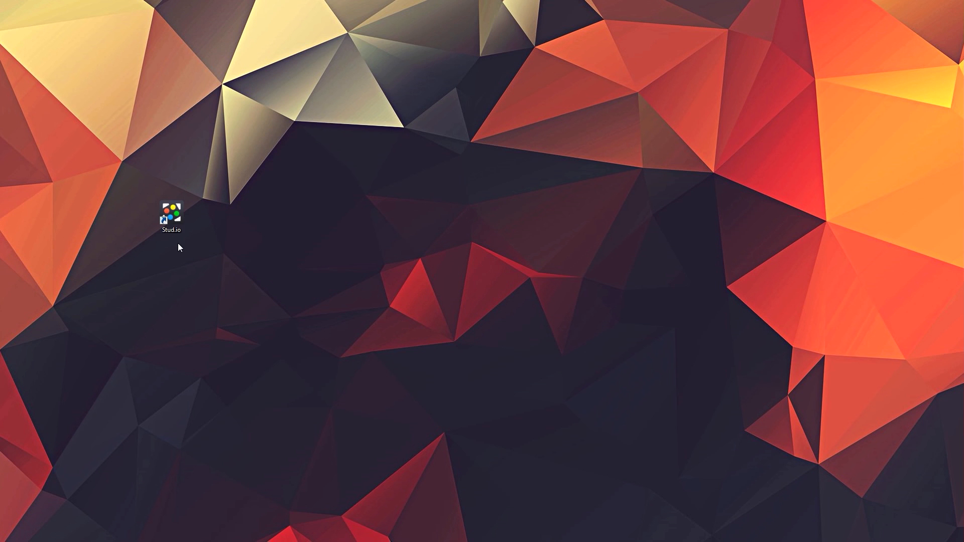
# - Launch Stud.io from its desktop icon and reach the welcome screen
pyautogui.doubleClick(174, 212)
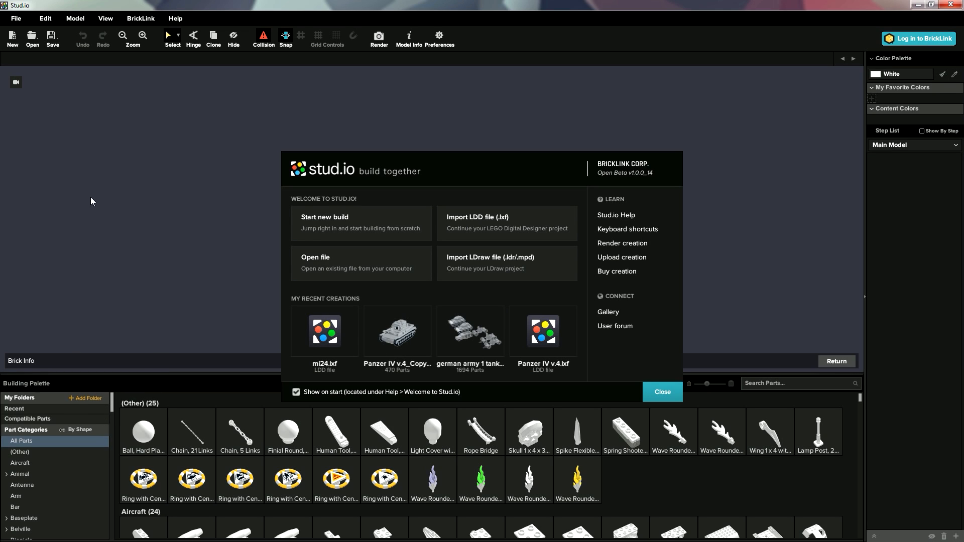
pyautogui.moveTo(212, 282)
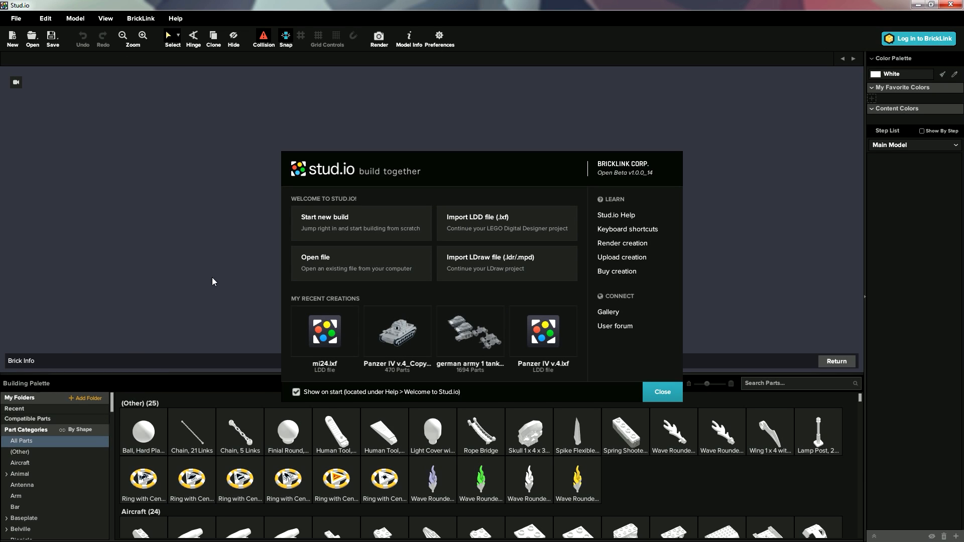
pyautogui.moveTo(365, 229)
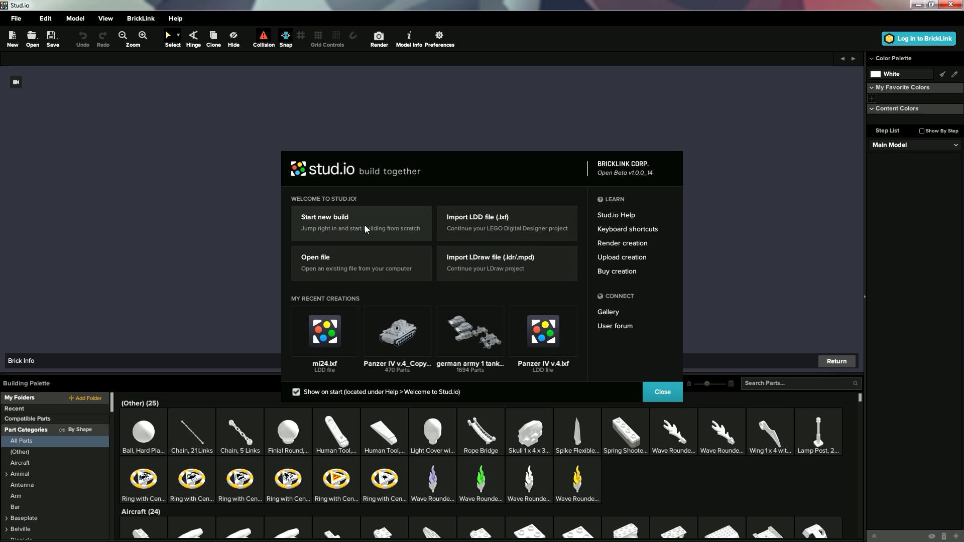
pyautogui.moveTo(341, 221)
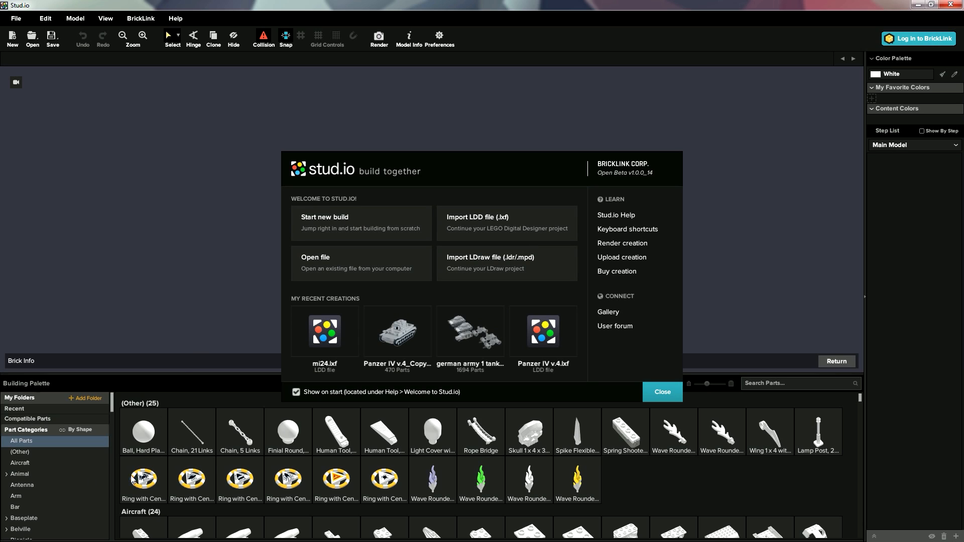
pyautogui.moveTo(253, 330)
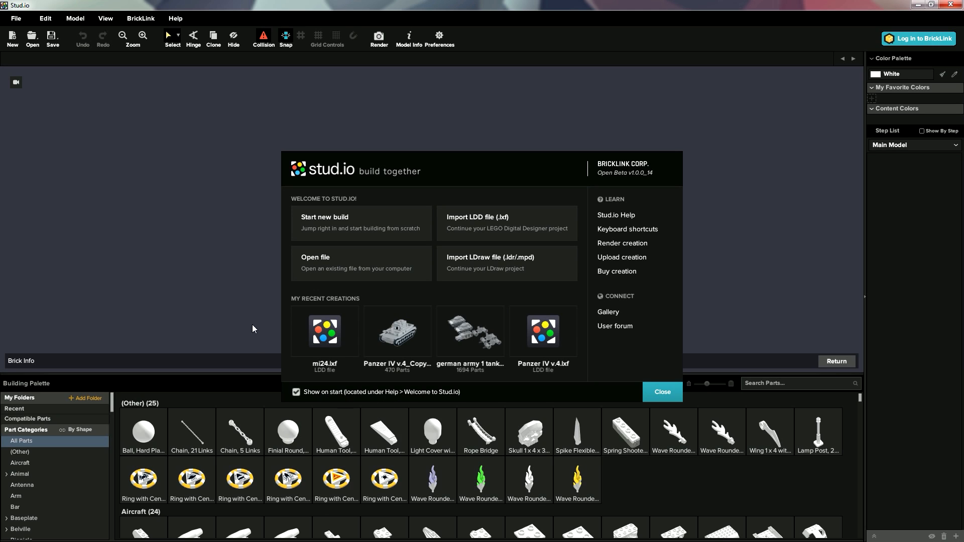
pyautogui.moveTo(495, 227)
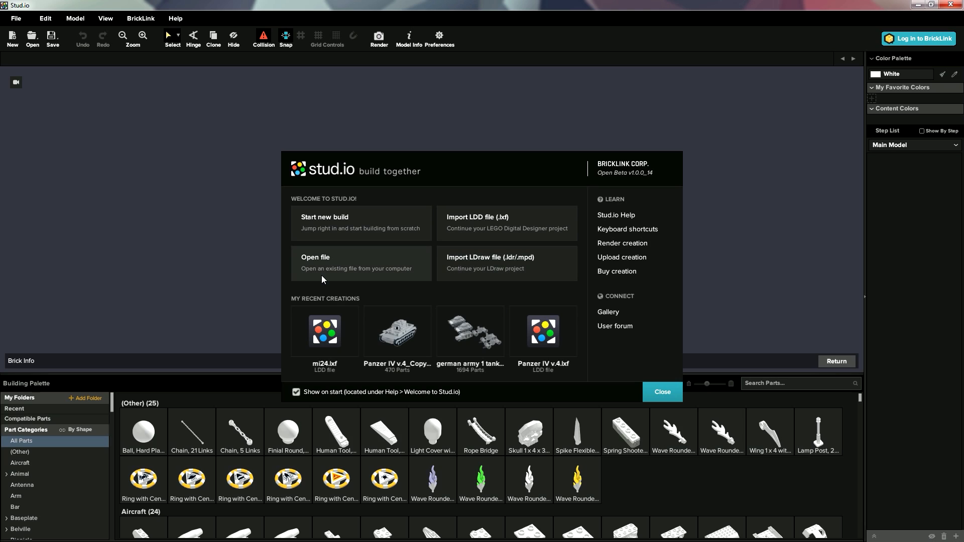
pyautogui.moveTo(404, 280)
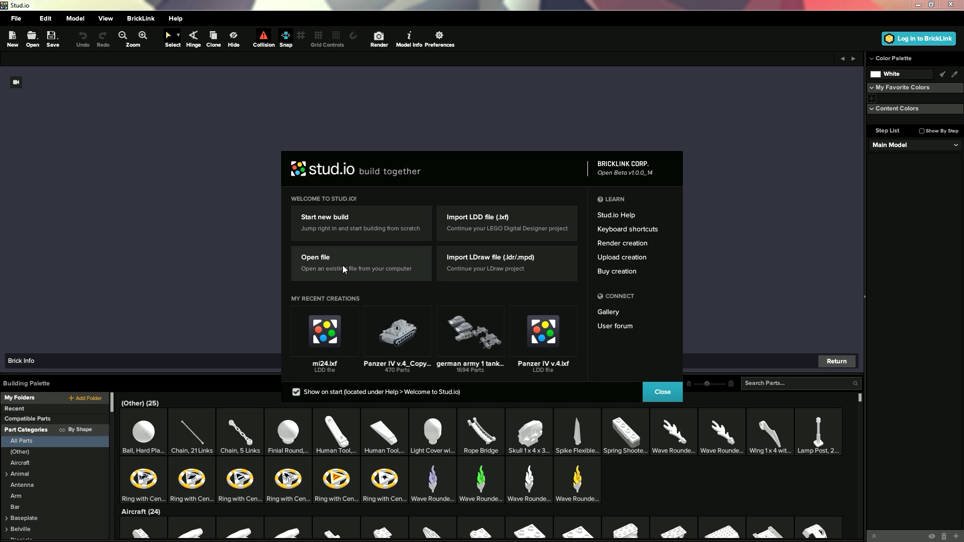
# - Browse for a model file with the file type filter set to LDD lxf files
pyautogui.click(315, 257)
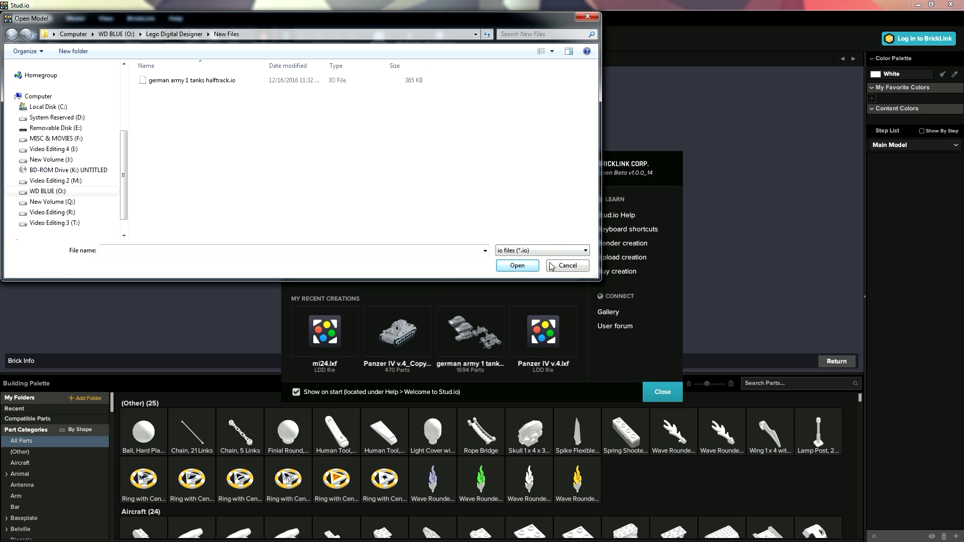
pyautogui.click(567, 265)
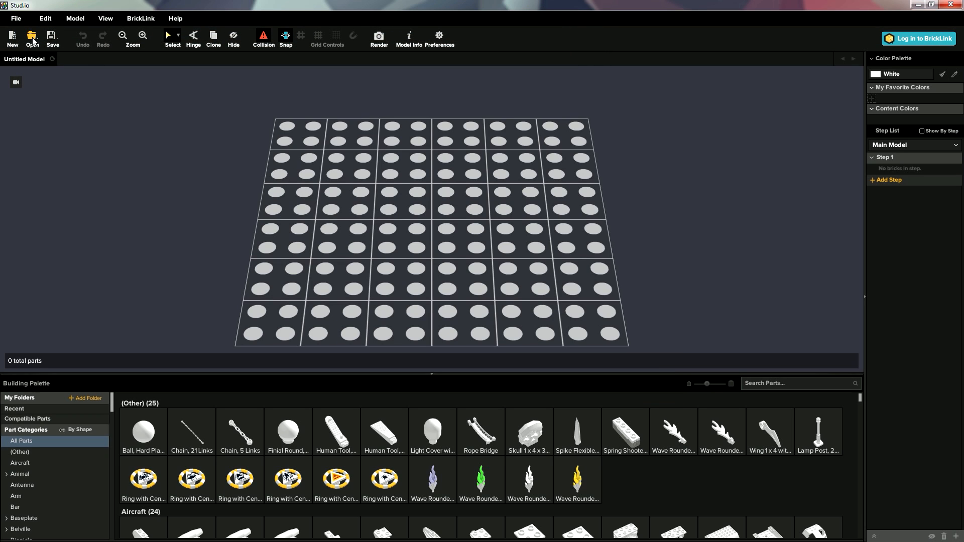
pyautogui.click(31, 38)
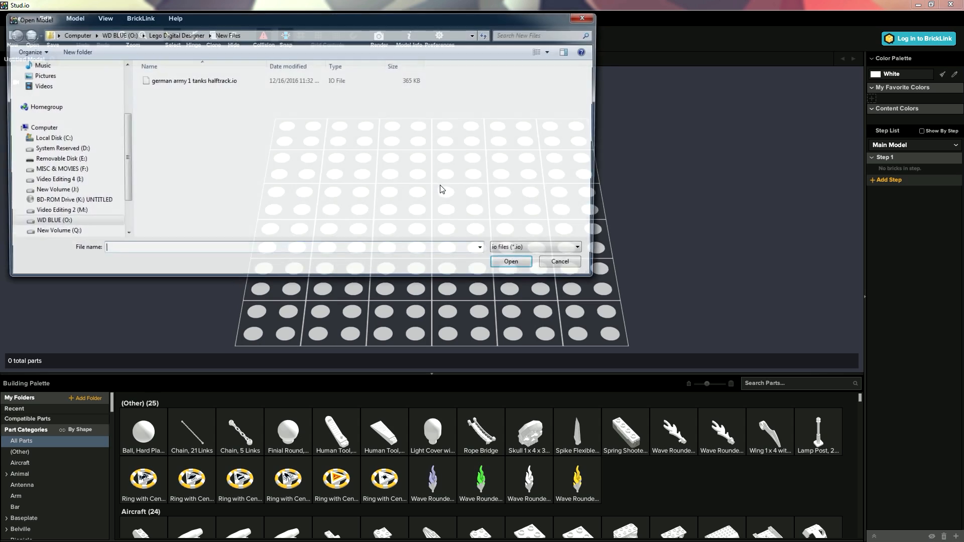
pyautogui.click(576, 247)
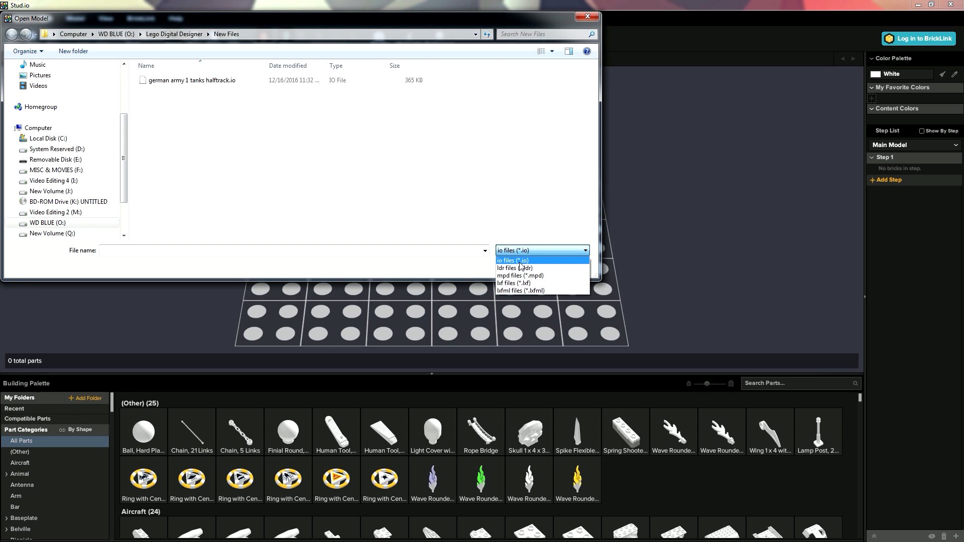
pyautogui.moveTo(498, 9)
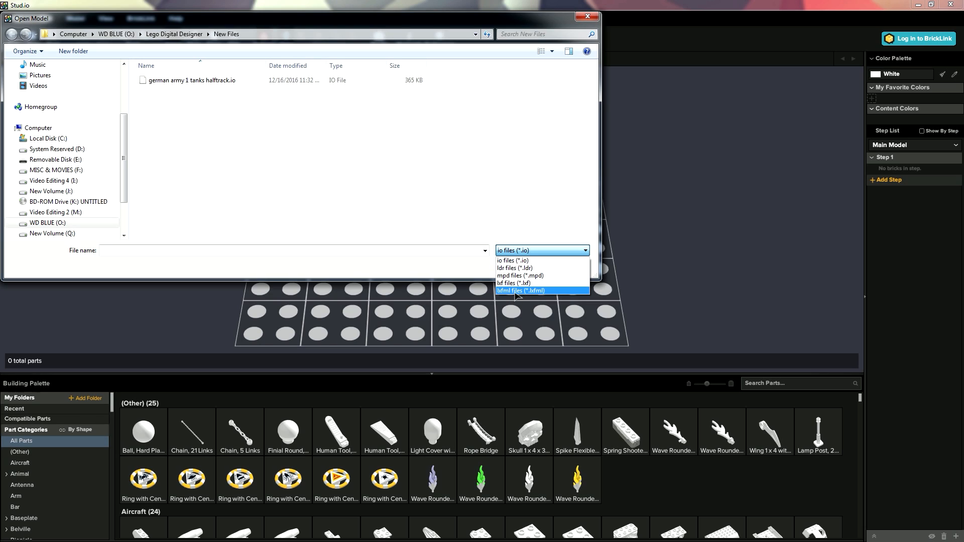
pyautogui.moveTo(523, 283)
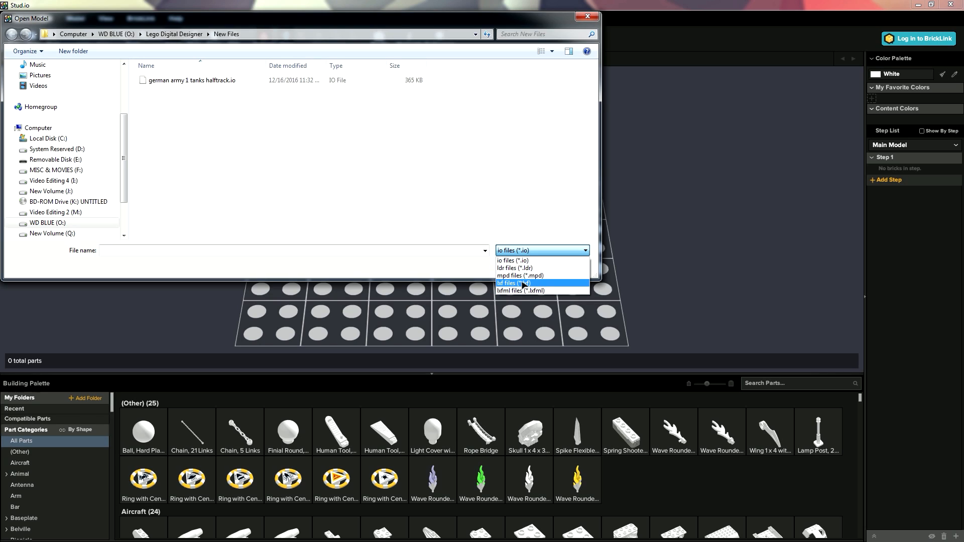
pyautogui.click(509, 284)
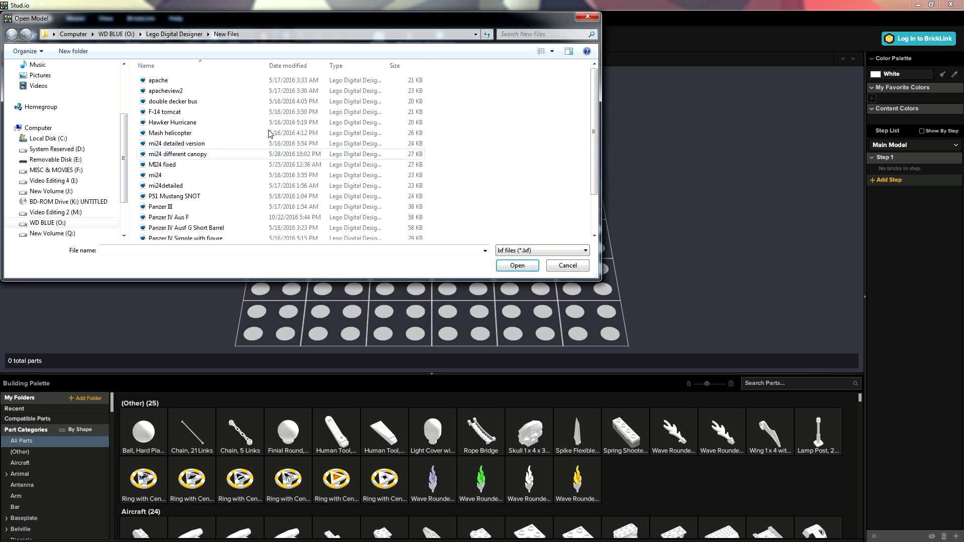
# - Open the Panzer IV Aus F lxf file from the New Files folder
pyautogui.click(162, 118)
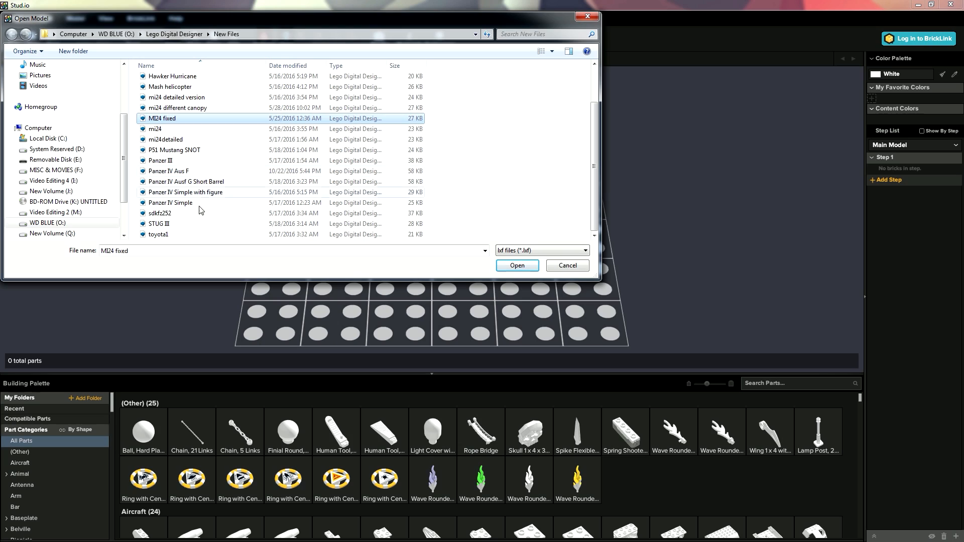
pyautogui.moveTo(194, 176)
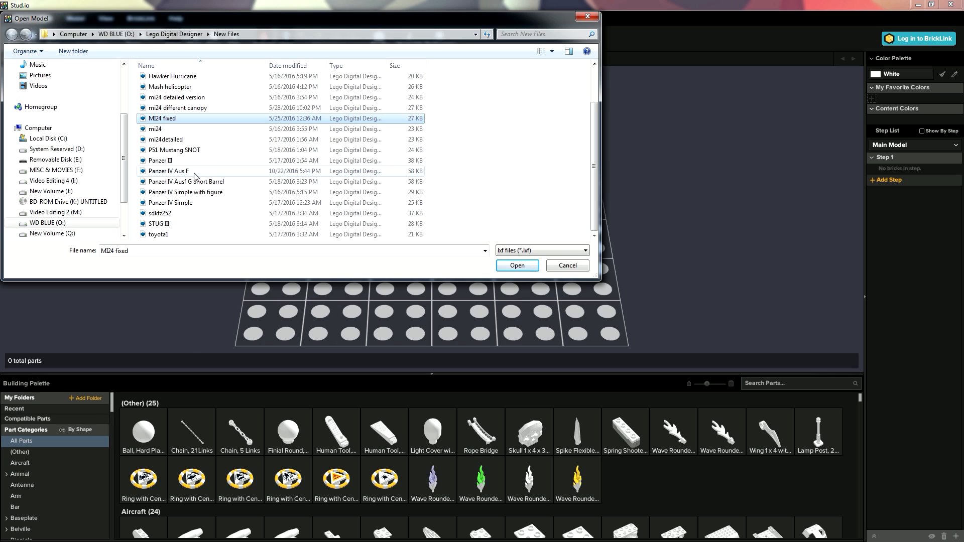
pyautogui.click(167, 170)
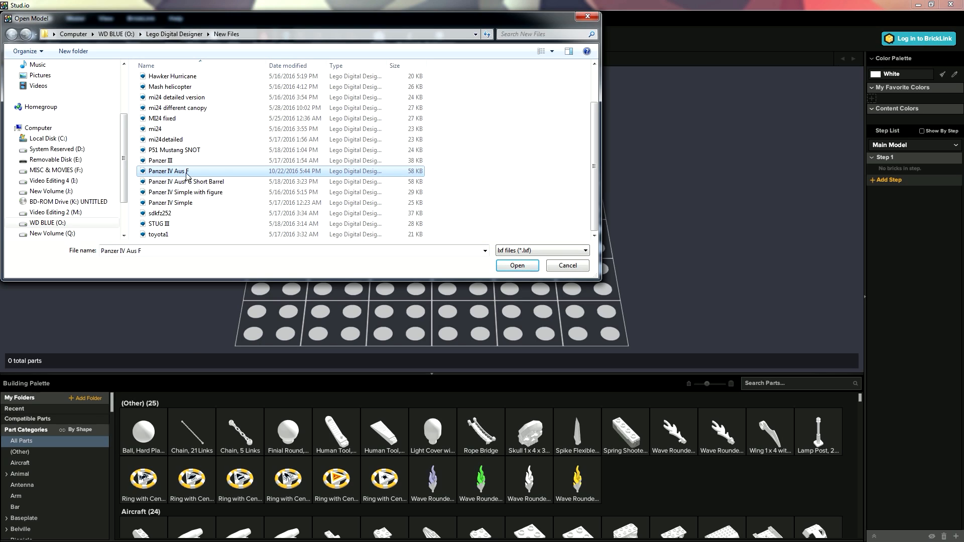
pyautogui.click(566, 268)
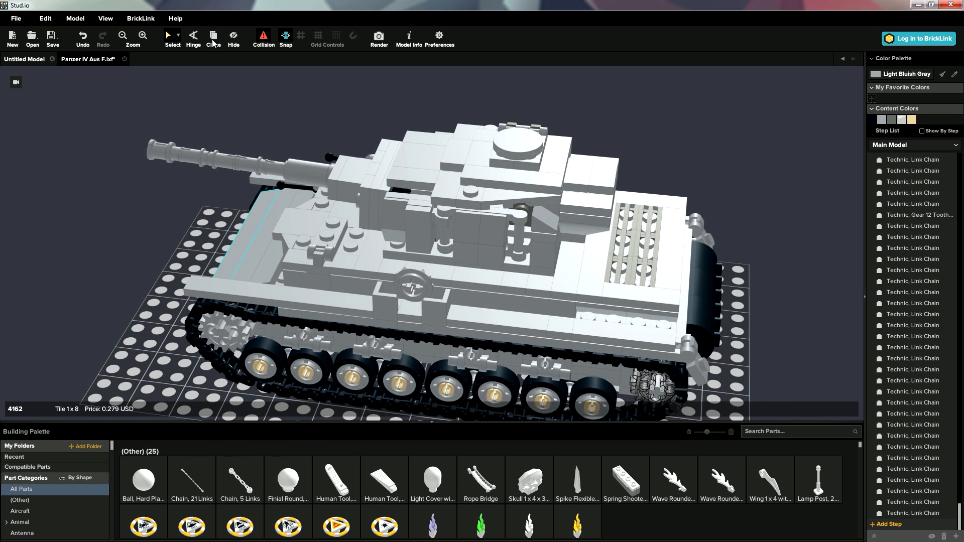
pyautogui.moveTo(295, 177)
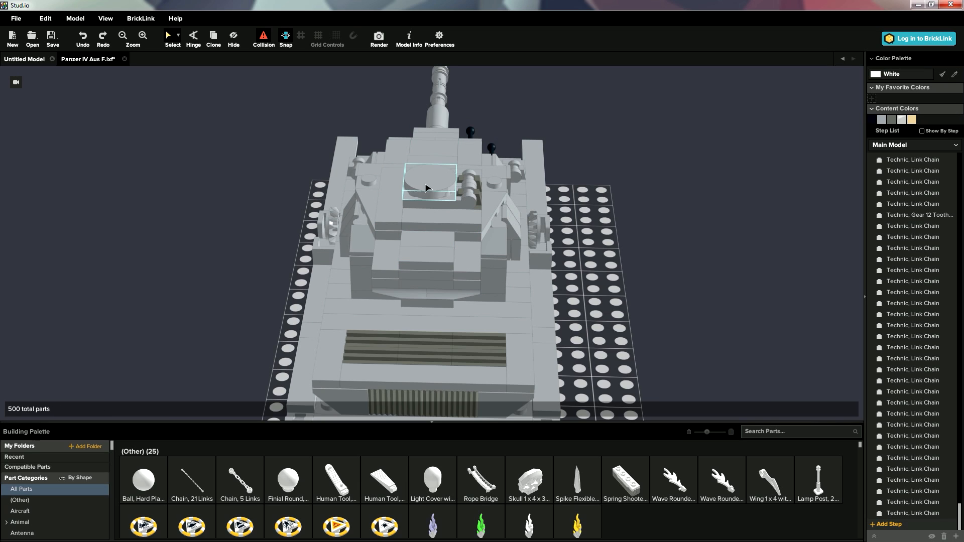
# - Inspect the loaded tank model, clear the selection and bring up the image render settings
pyautogui.click(429, 183)
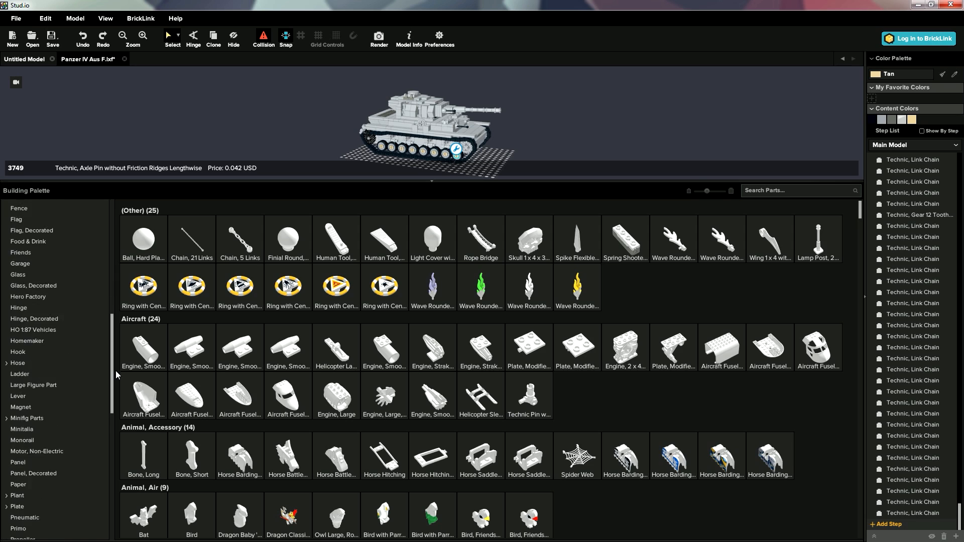
pyautogui.scroll(-3)
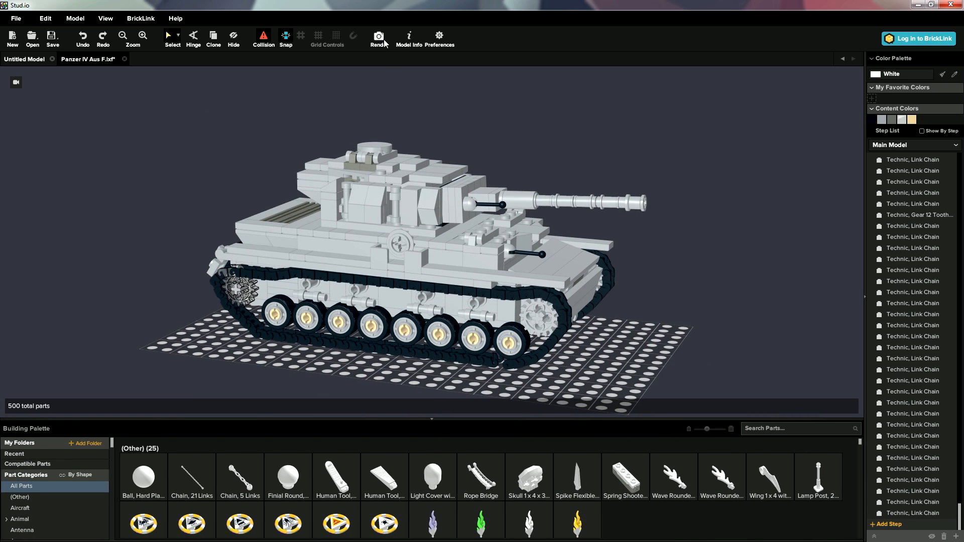
pyautogui.moveTo(344, 107)
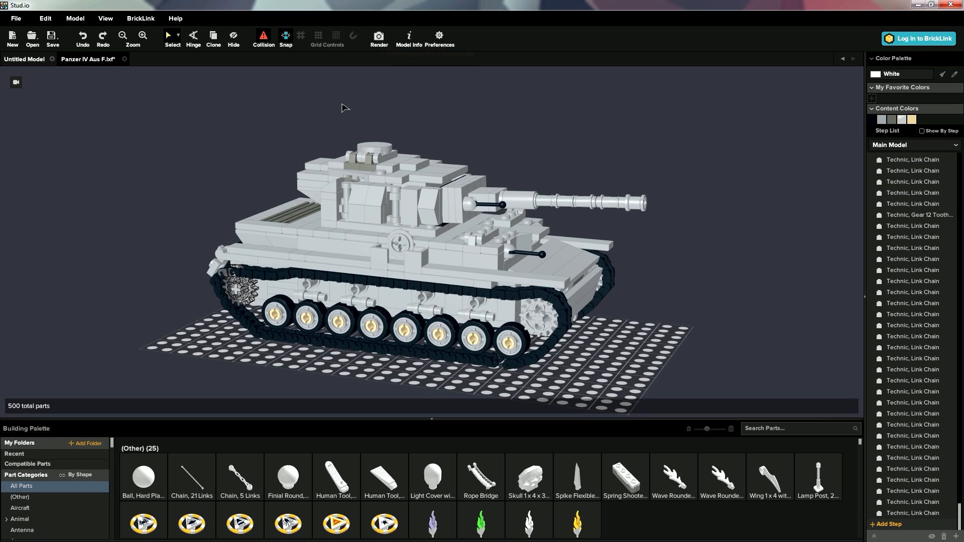
pyautogui.click(141, 18)
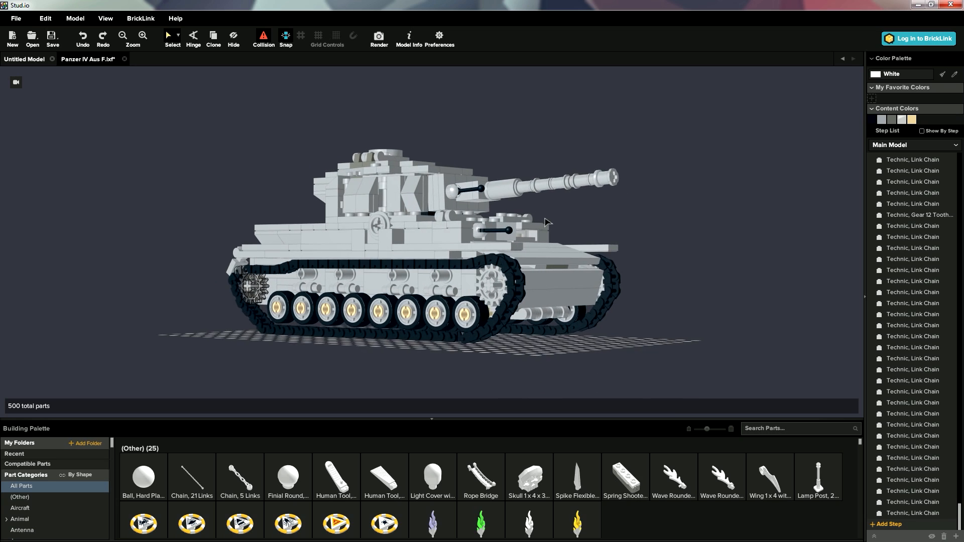
pyautogui.click(378, 38)
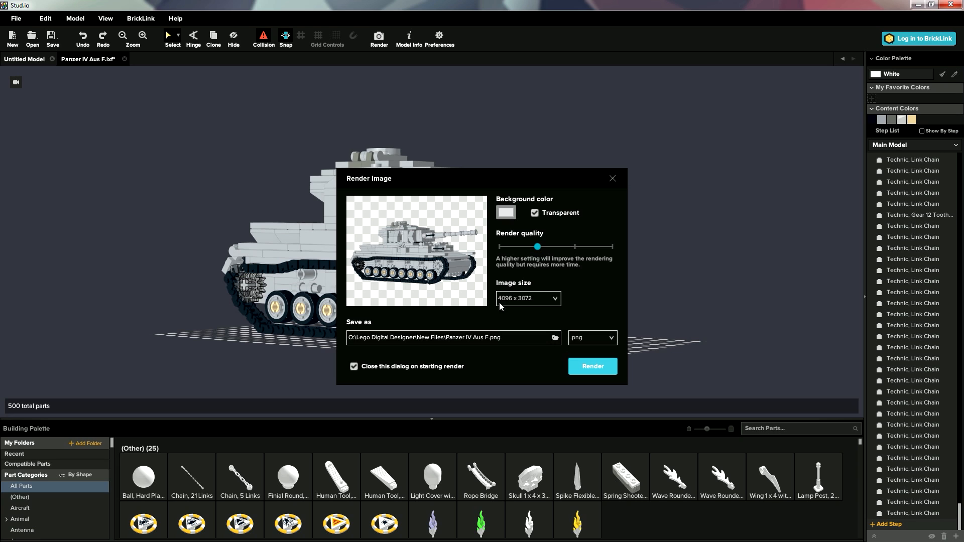
pyautogui.moveTo(593, 365)
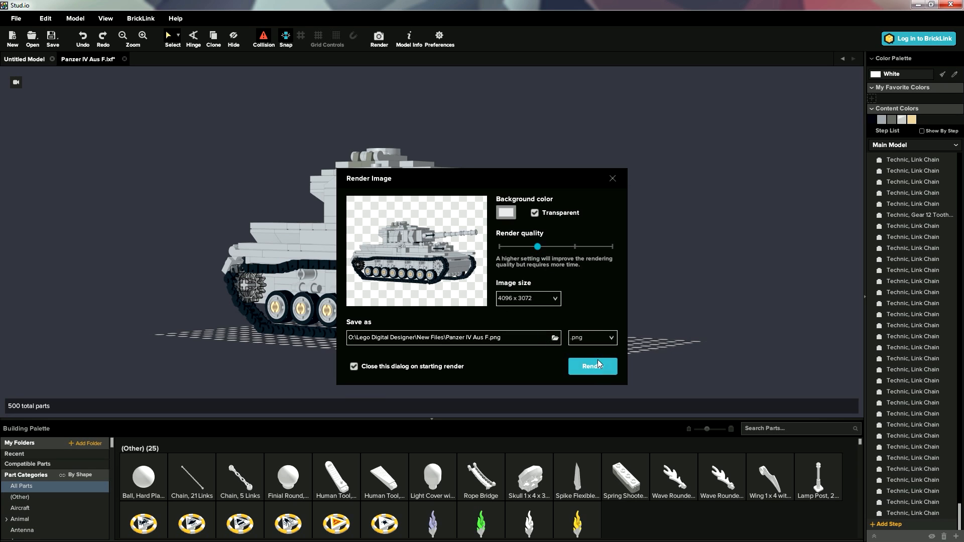
# - Render the tank as a transparent 4096 x 3072 PNG and dismiss the POV-Ray notice
pyautogui.click(592, 366)
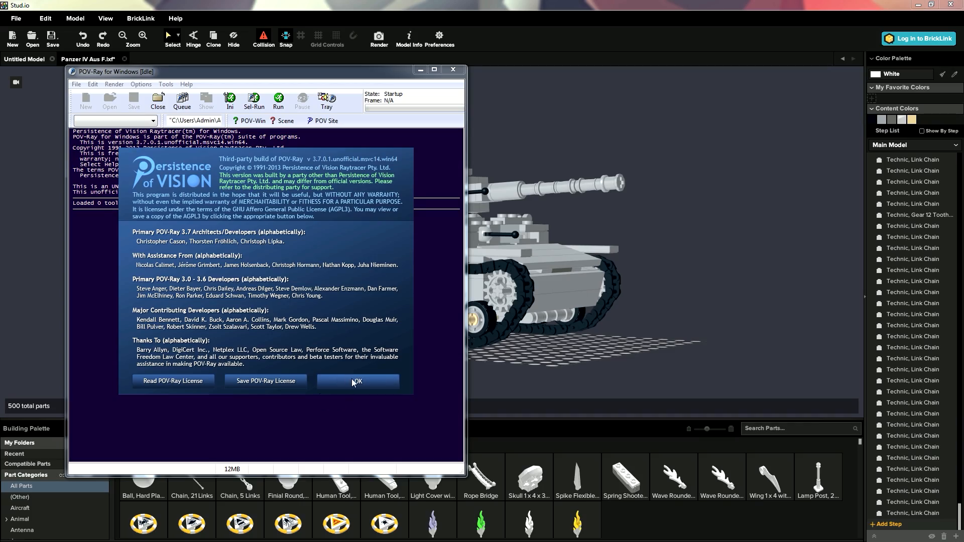
pyautogui.click(357, 382)
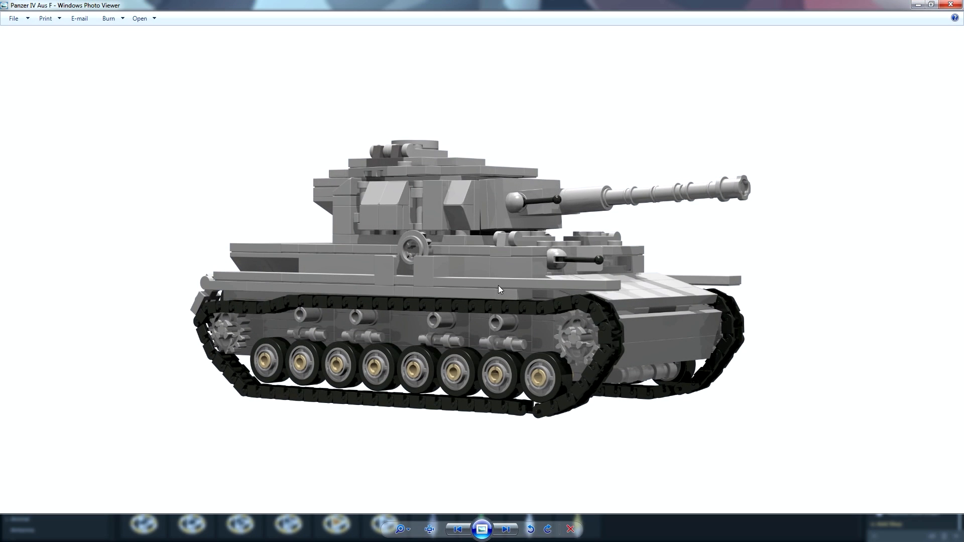
pyautogui.moveTo(354, 270)
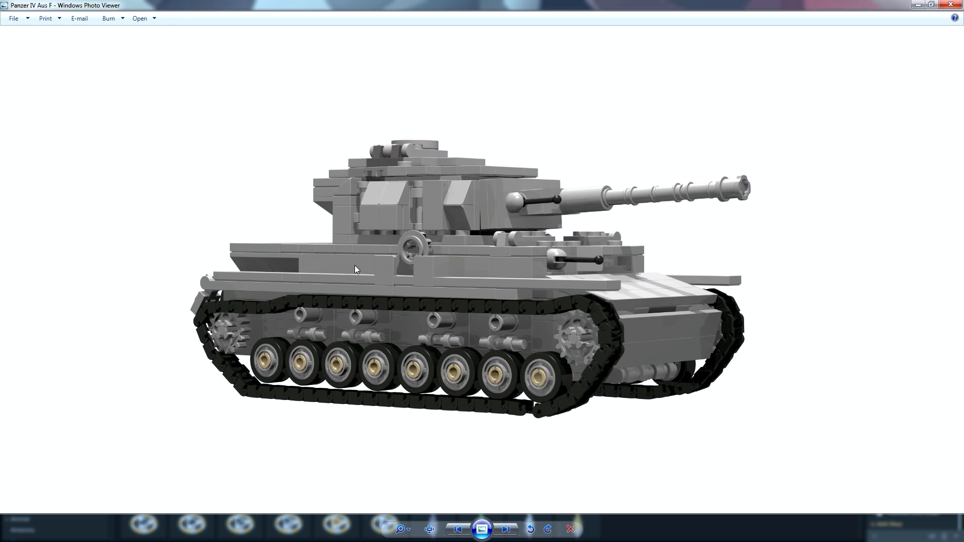
# - View the rendered Panzer IV Aus F.png in Windows Photo Viewer
pyautogui.click(400, 529)
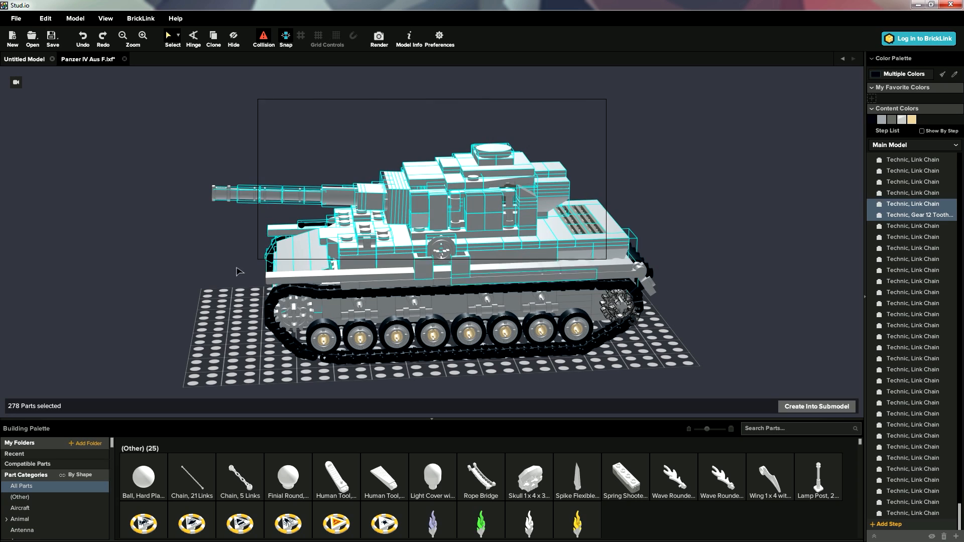
# - Clear the 278-part selection and orbit the tank to view it from several angles
pyautogui.click(676, 223)
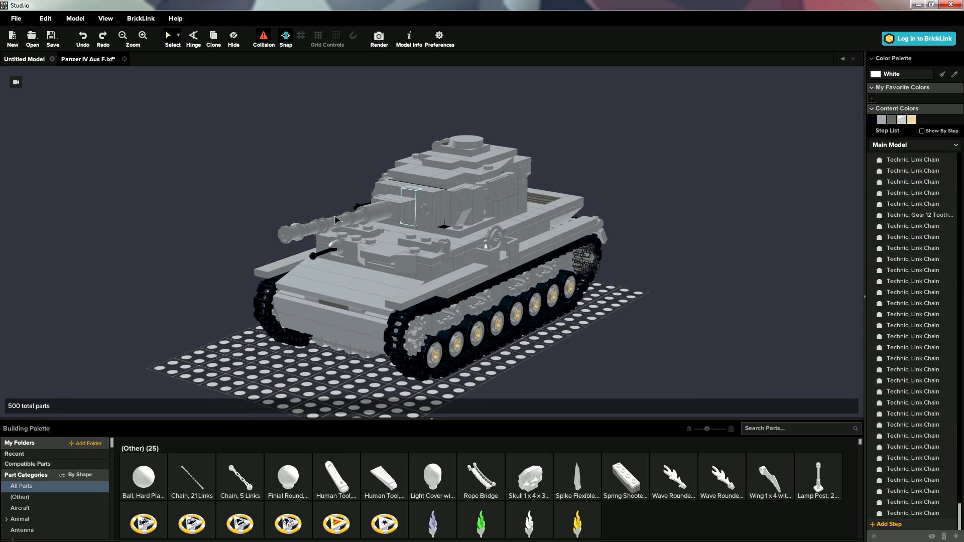
pyautogui.moveTo(430, 234); pyautogui.dragTo(332, 252)
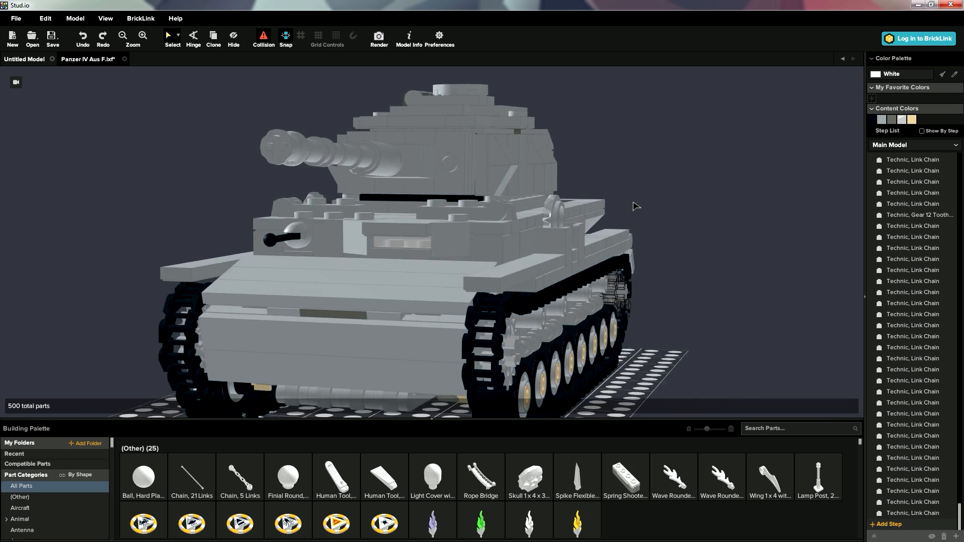
pyautogui.moveTo(633, 206); pyautogui.dragTo(492, 264)
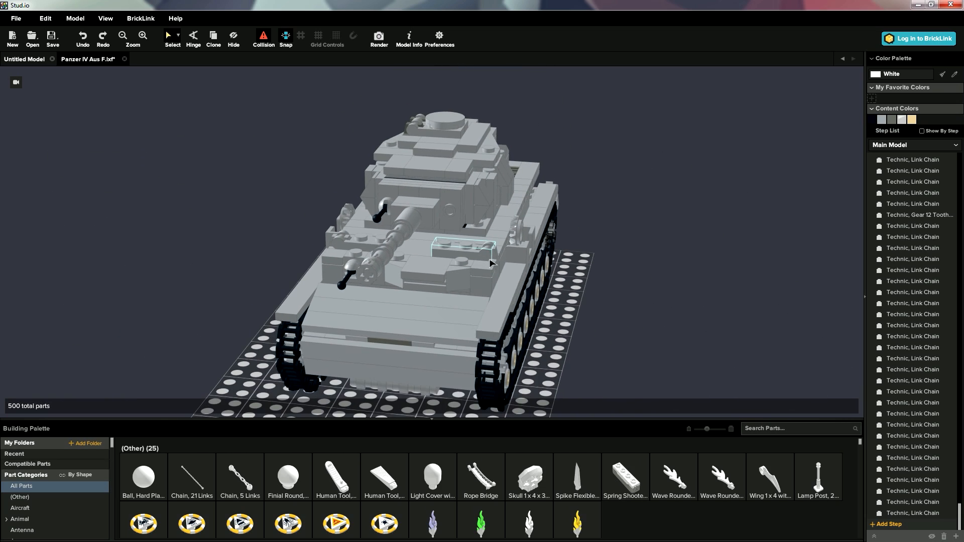
pyautogui.moveTo(486, 264); pyautogui.dragTo(649, 243)
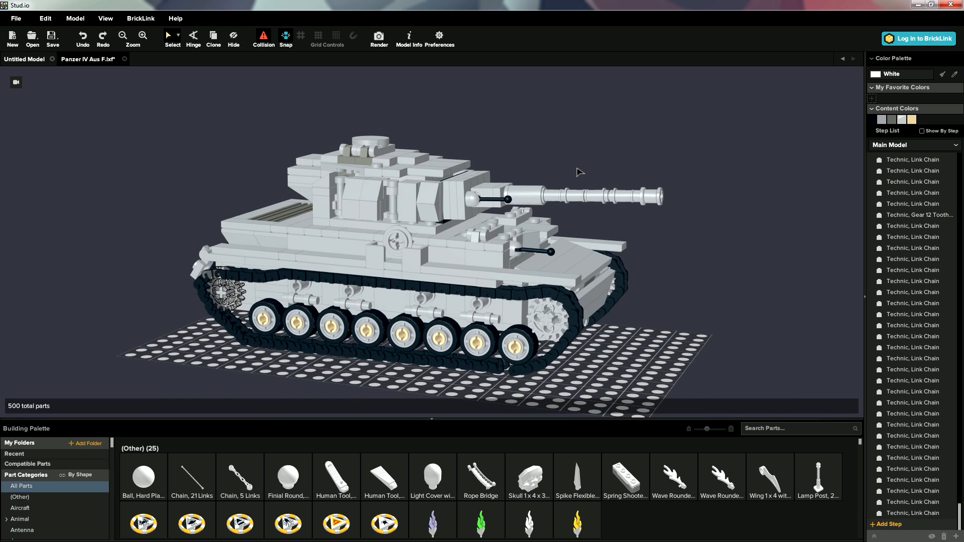
pyautogui.moveTo(621, 155)
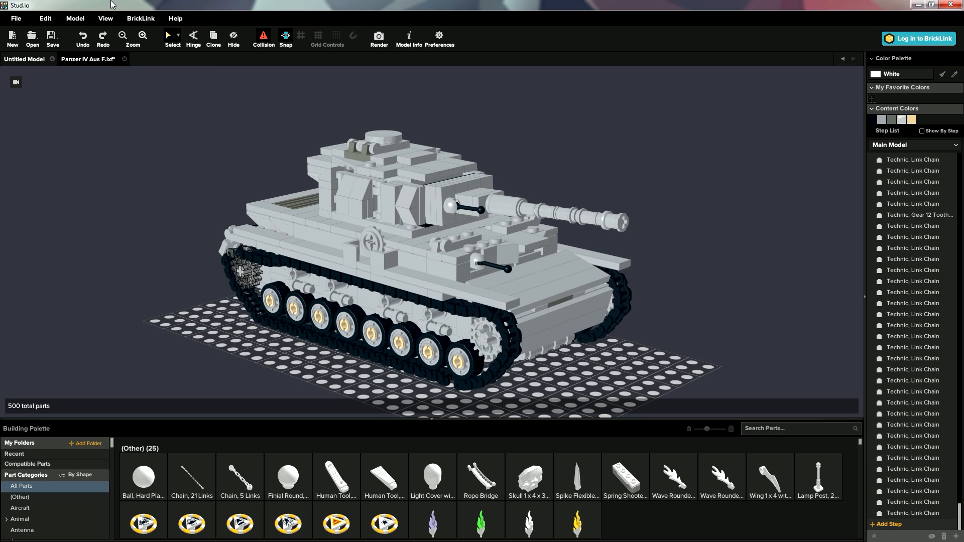
# - Sign in to the BrickLink account with its password and confirm the successful login
pyautogui.click(140, 18)
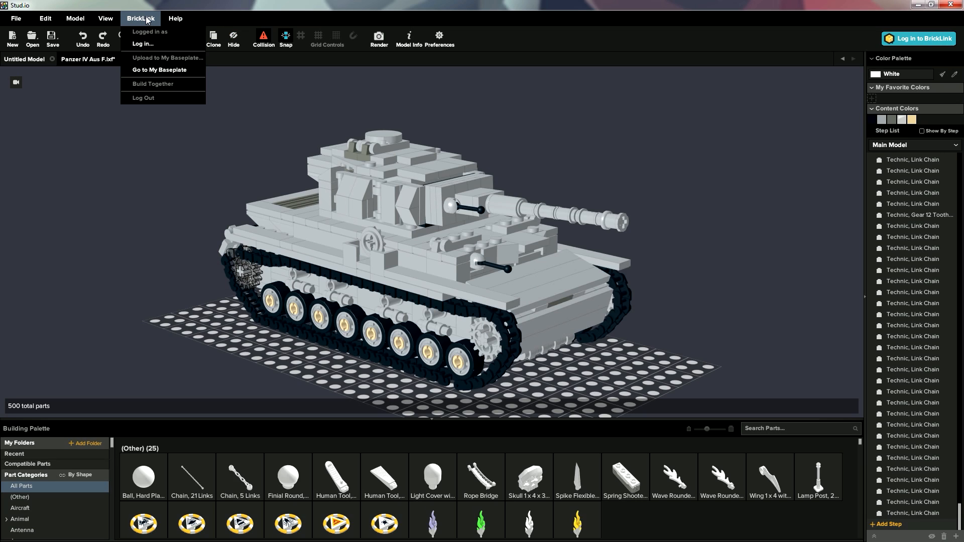
pyautogui.click(142, 43)
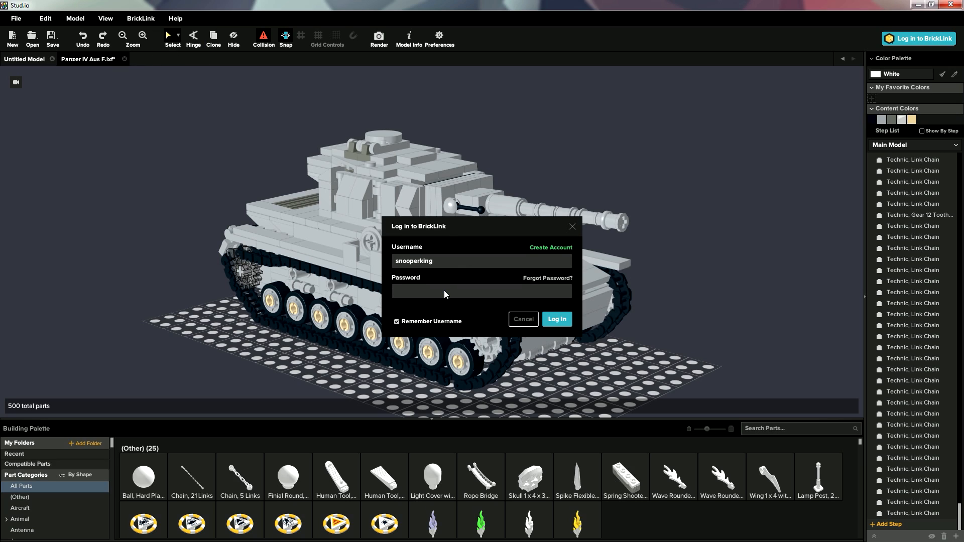
pyautogui.write('password')
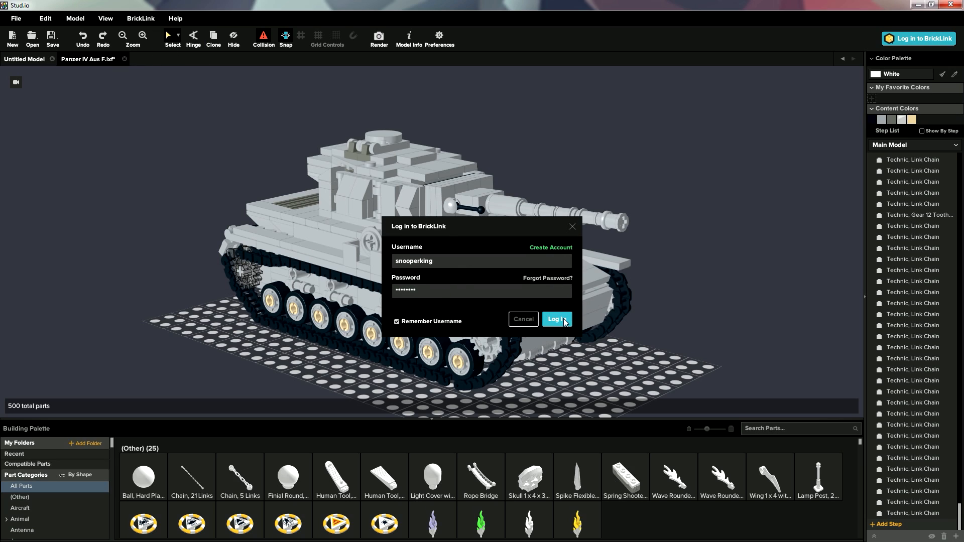
pyautogui.click(556, 319)
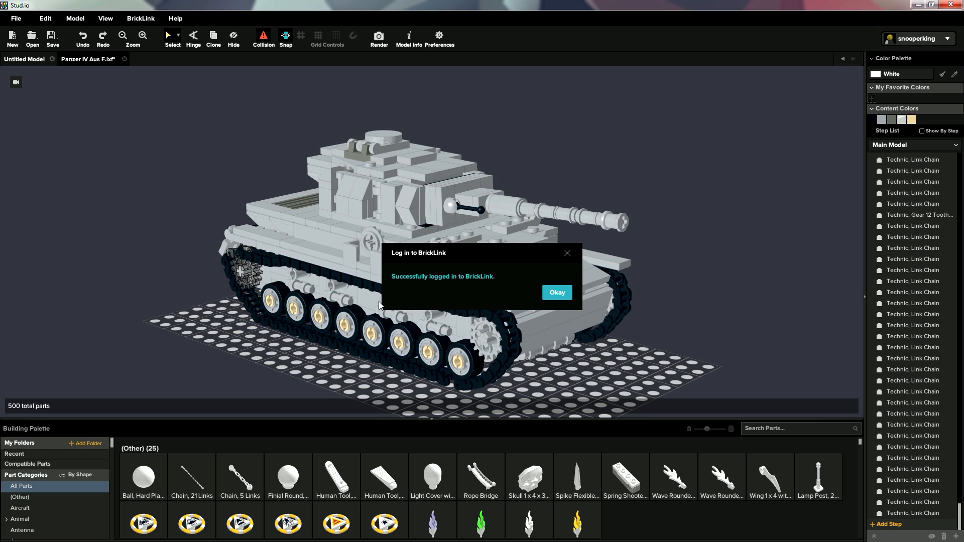
pyautogui.click(555, 292)
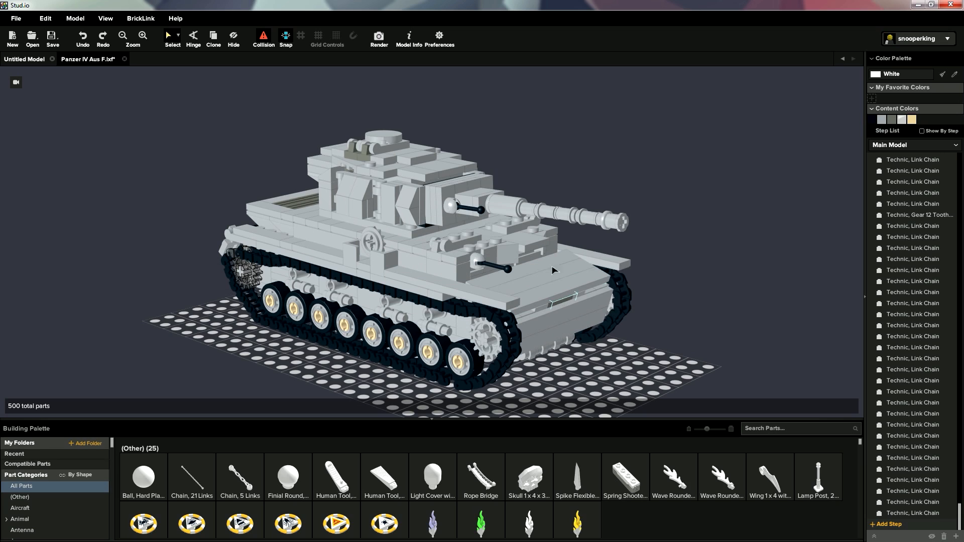
pyautogui.click(140, 18)
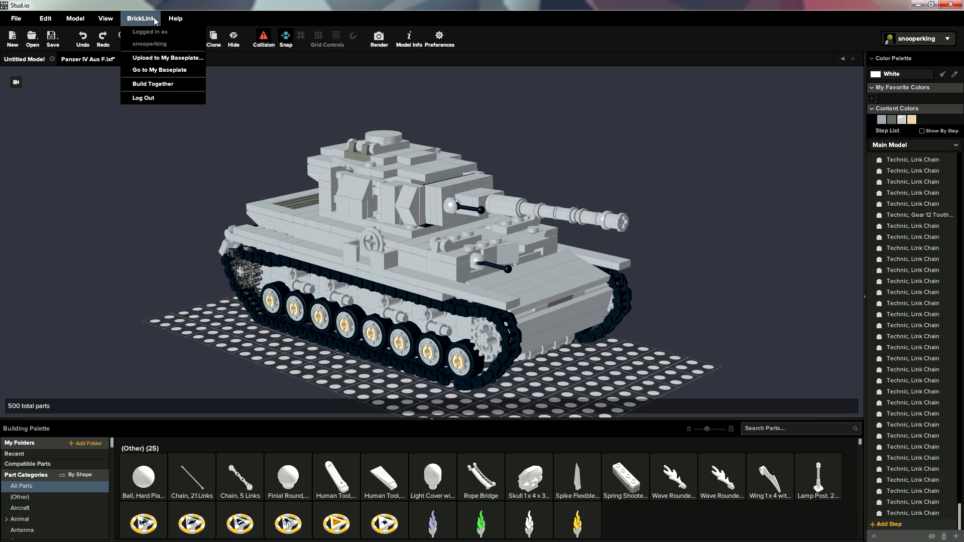
# - Upload the model to My Baseplate with the creation name suffixed 2
pyautogui.click(167, 58)
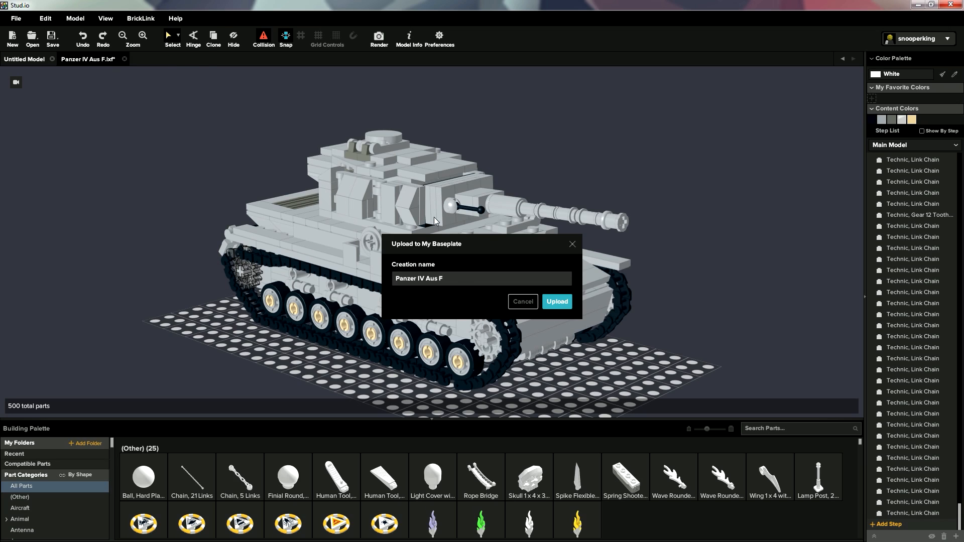
pyautogui.click(452, 278)
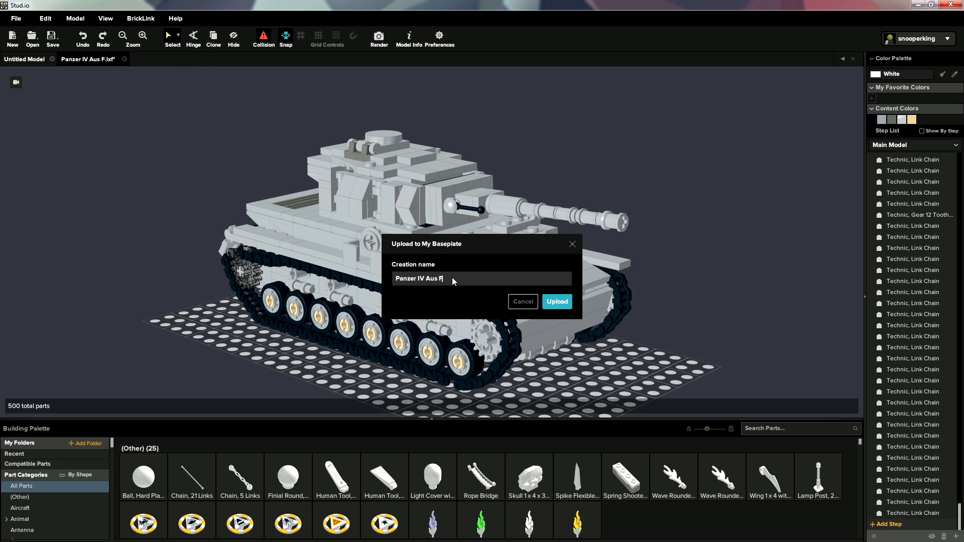
pyautogui.write('1')
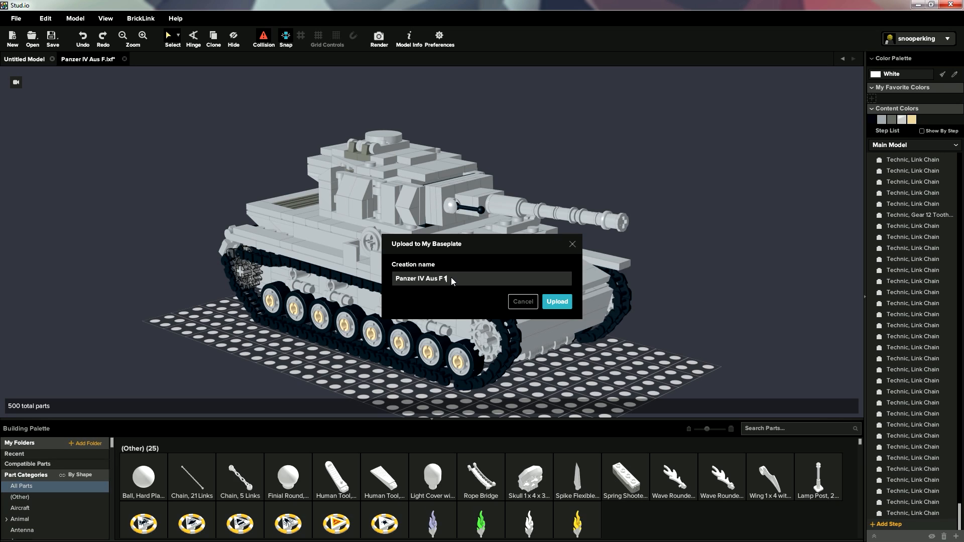
pyautogui.press('Backspace')
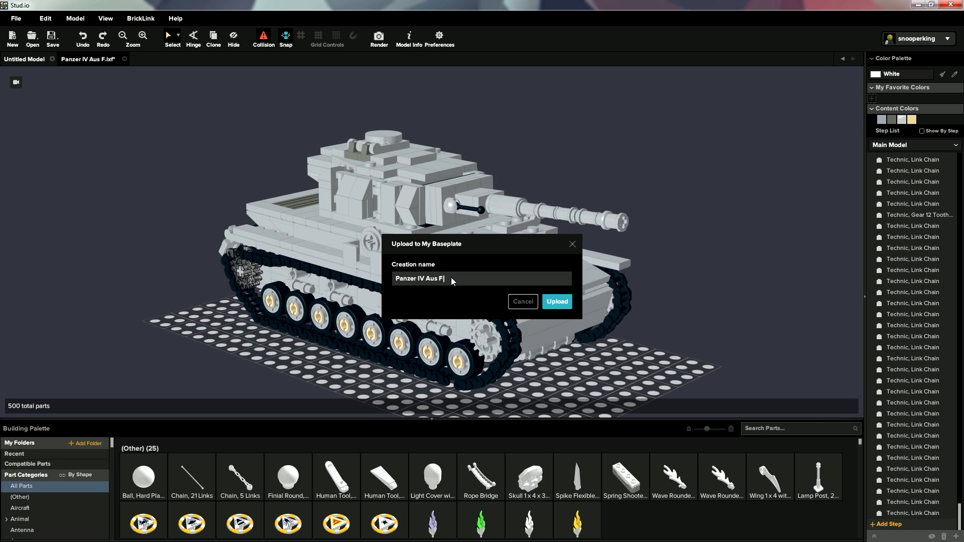
pyautogui.write('2')
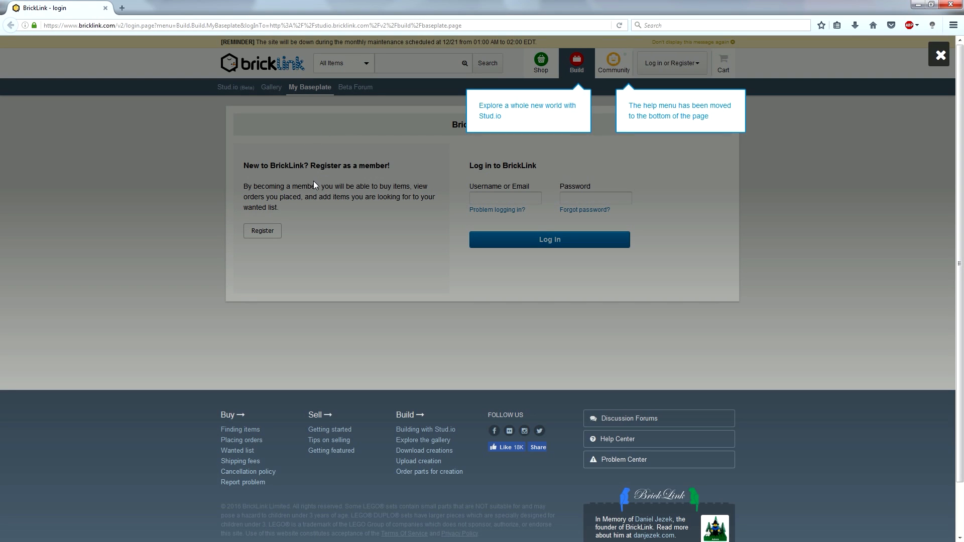
# - Dismiss the tips overlay and enter the username 'snoo' on the BrickLink login page
pyautogui.click(939, 54)
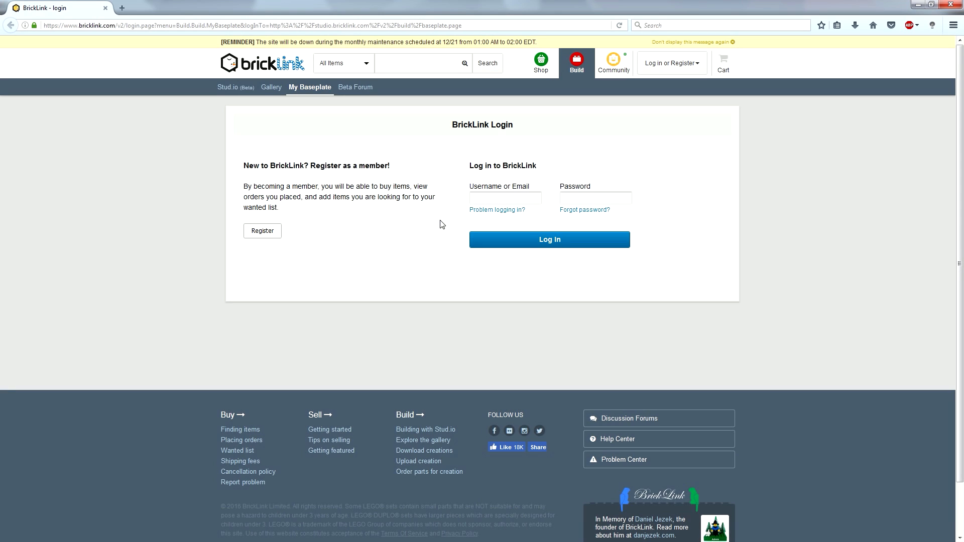
pyautogui.write('snooperking')
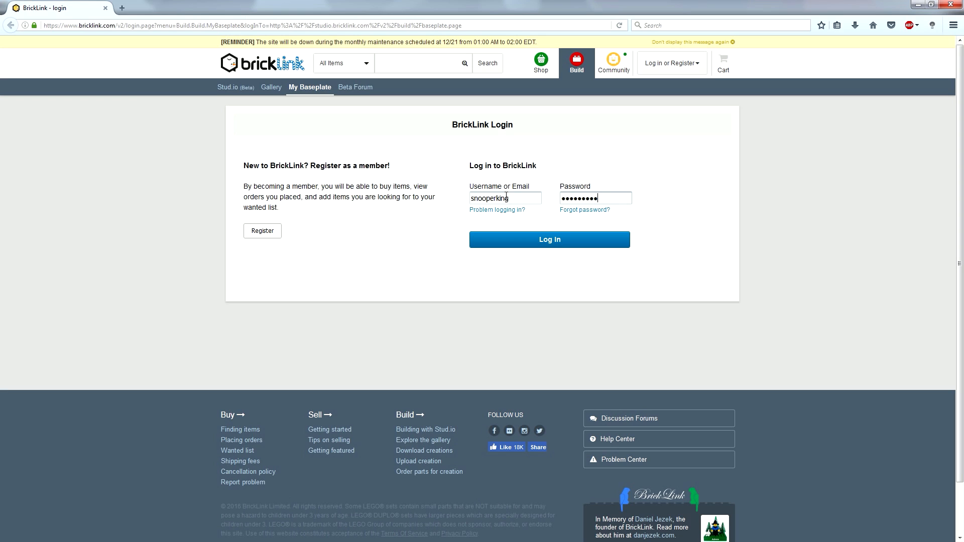
pyautogui.click(548, 238)
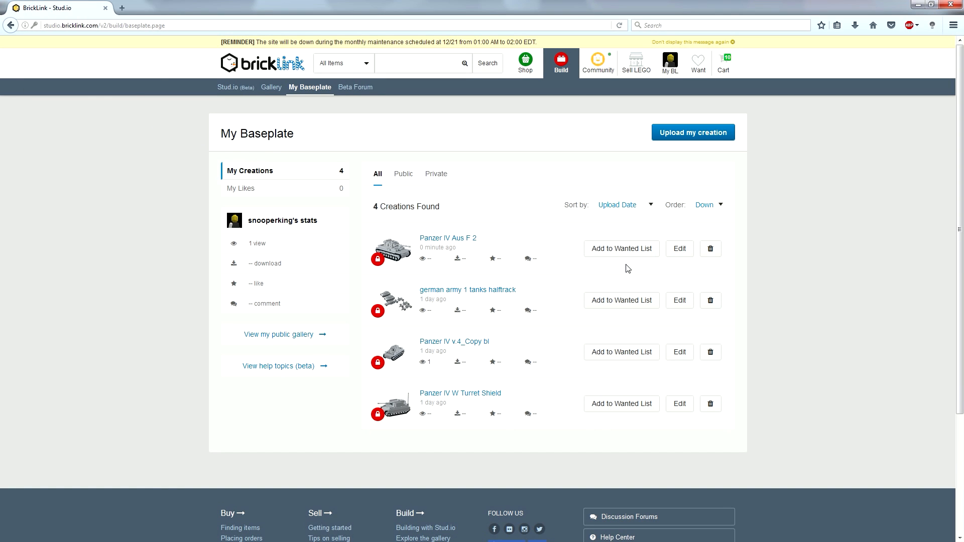
pyautogui.moveTo(401, 428)
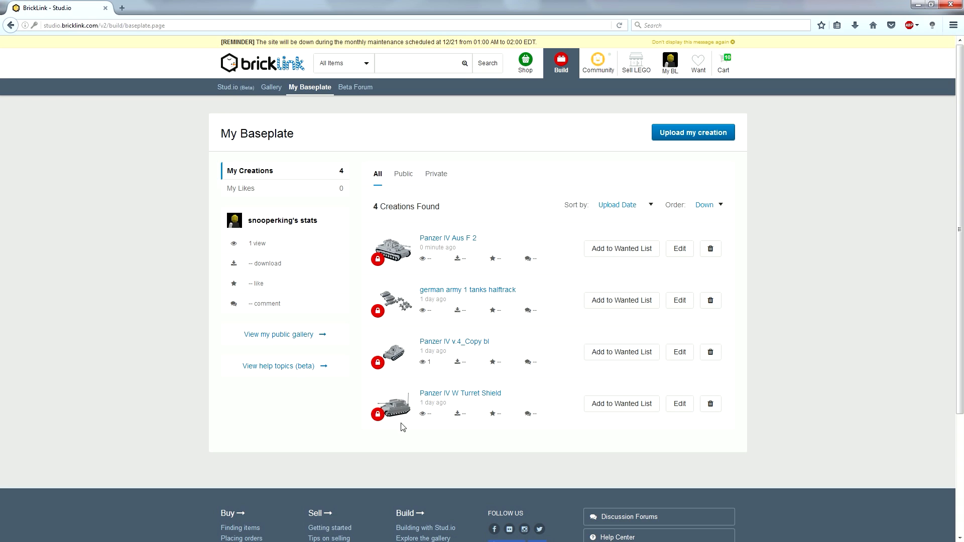
pyautogui.moveTo(617, 277)
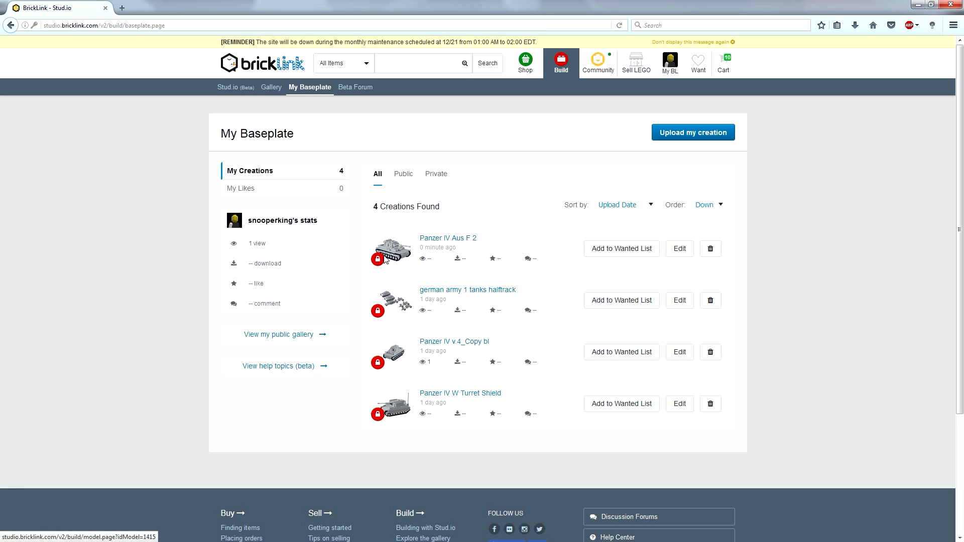
pyautogui.moveTo(608, 273)
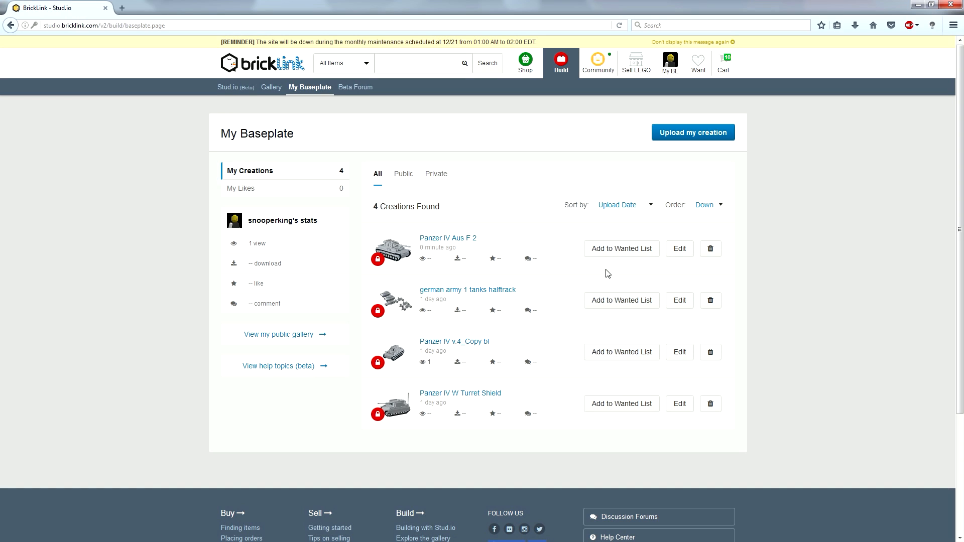
# - Save the 79-part Panzer IV Aus F 2 creation as a wanted list with condition Any
pyautogui.click(620, 248)
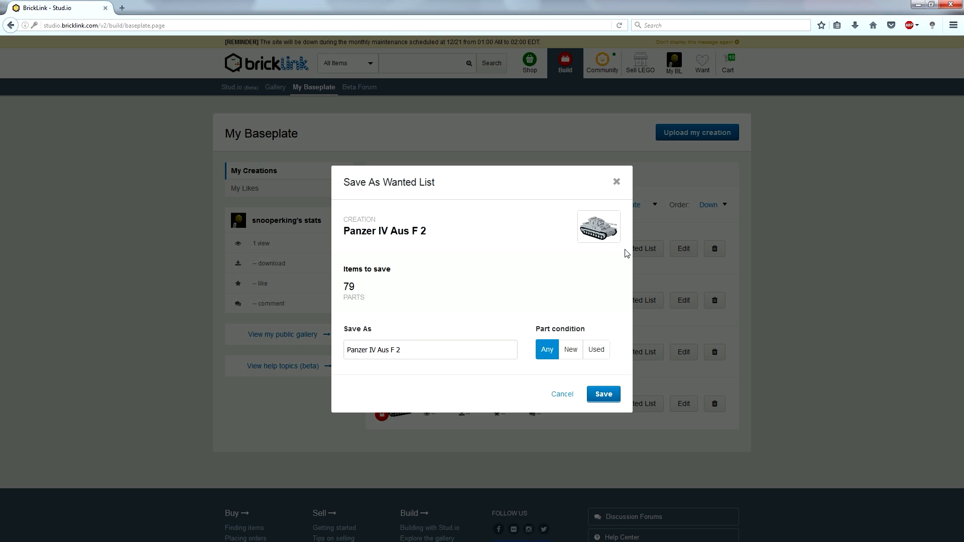
pyautogui.doubleClick(348, 286)
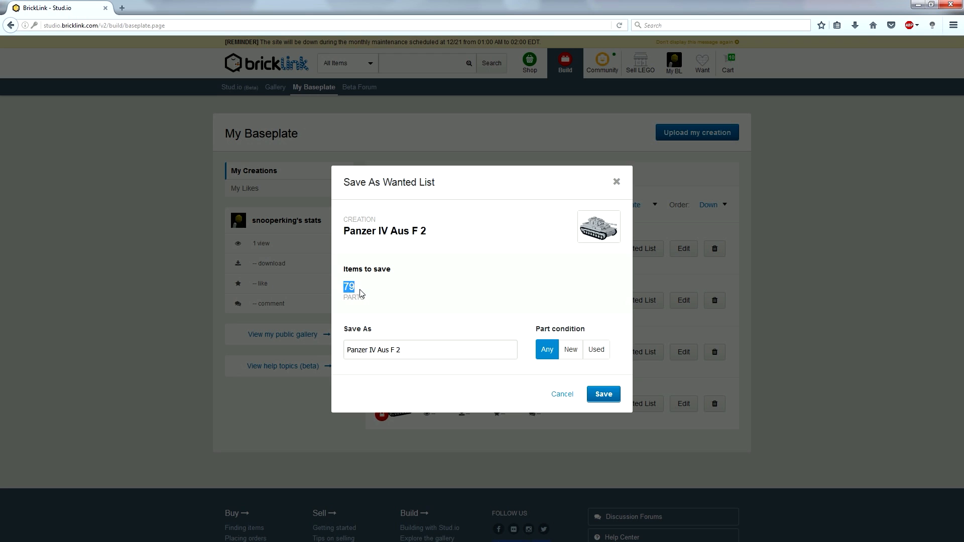
pyautogui.moveTo(468, 313)
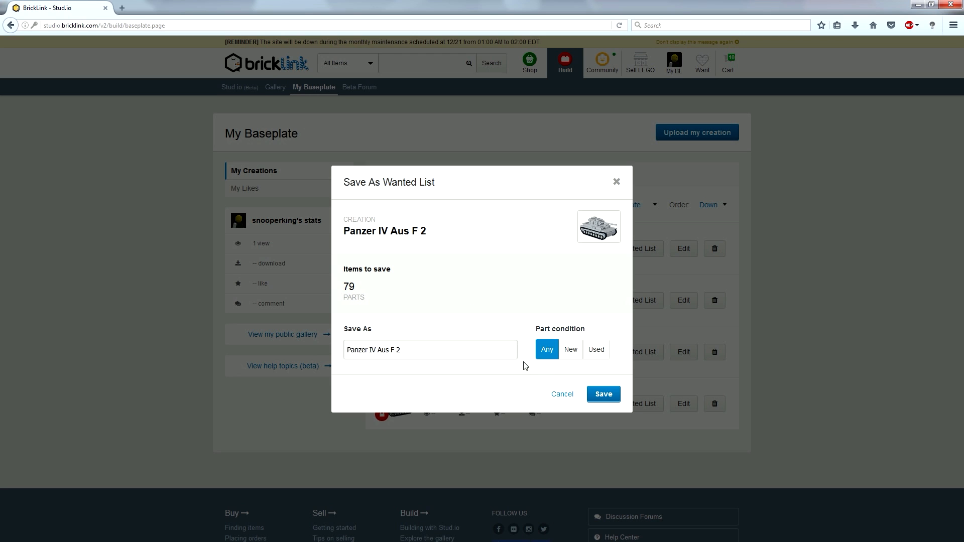
pyautogui.moveTo(589, 335)
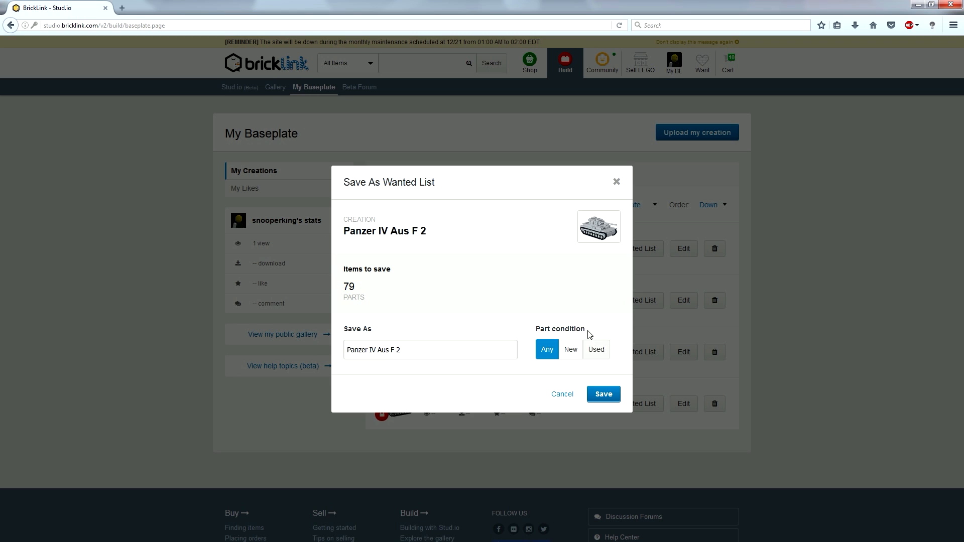
pyautogui.moveTo(599, 377)
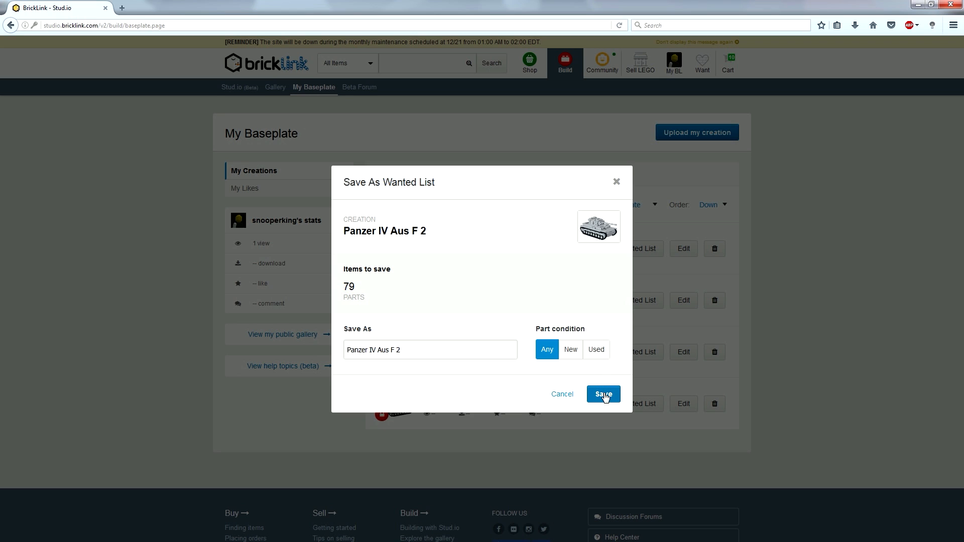
pyautogui.click(602, 394)
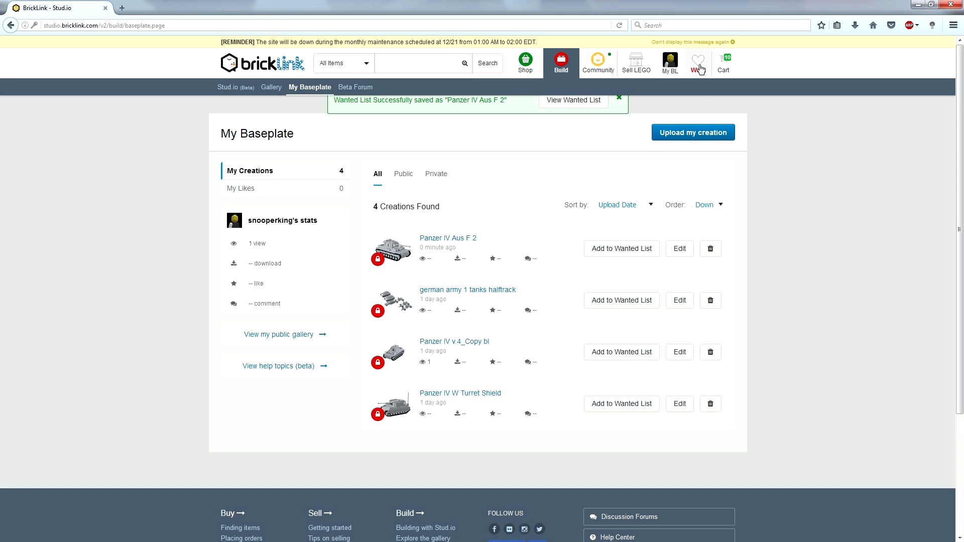
# - Go to the saved wanted lists and choose the Panzer IV Aus F 2 list
pyautogui.click(698, 61)
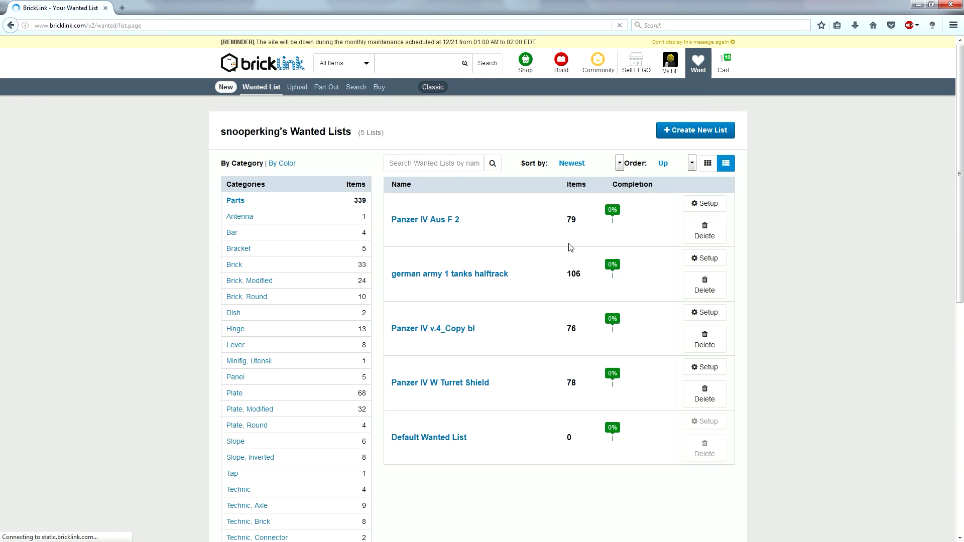
pyautogui.click(424, 220)
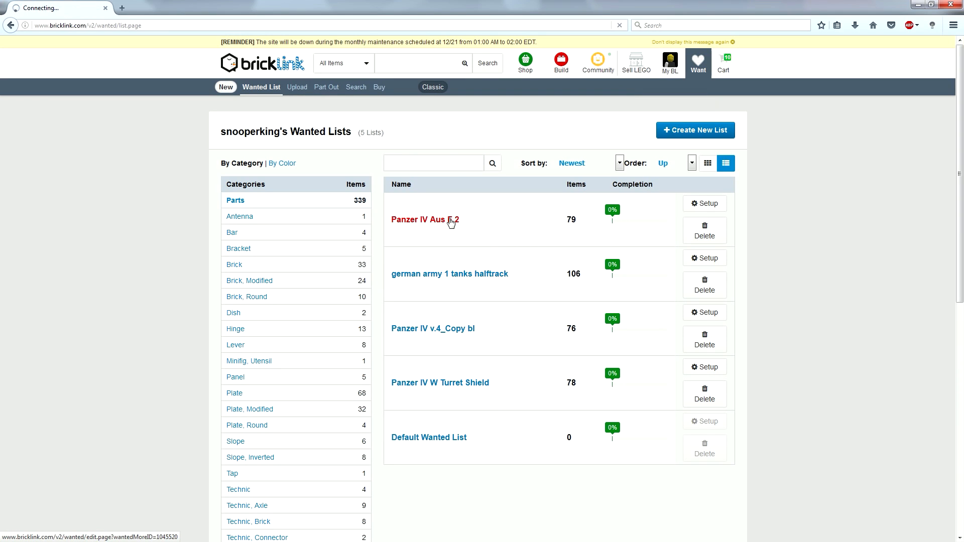
pyautogui.click(424, 220)
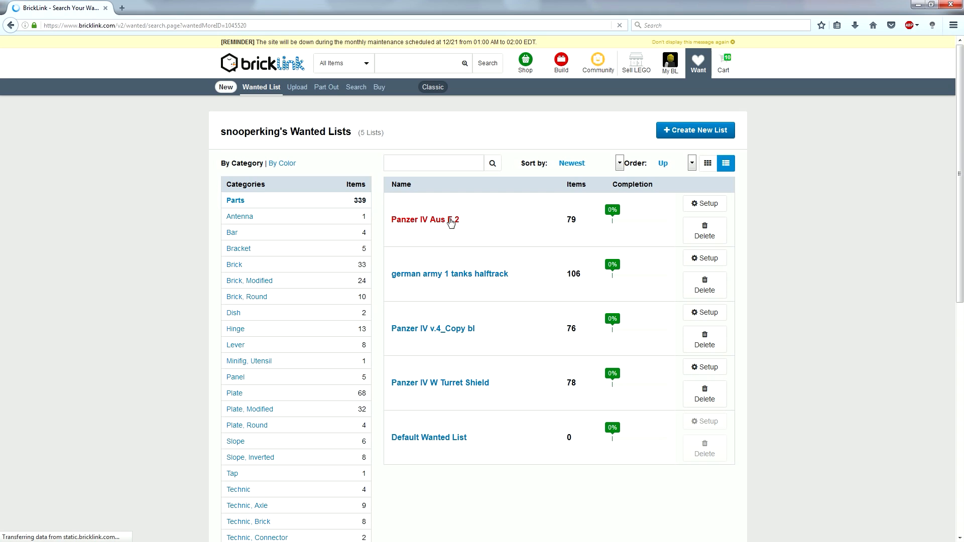
pyautogui.moveTo(481, 231)
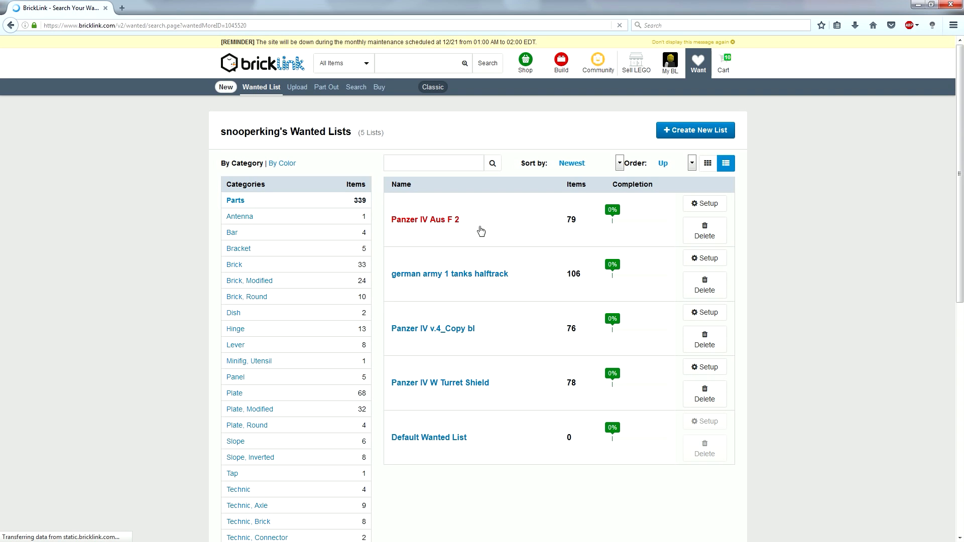
pyautogui.moveTo(478, 228)
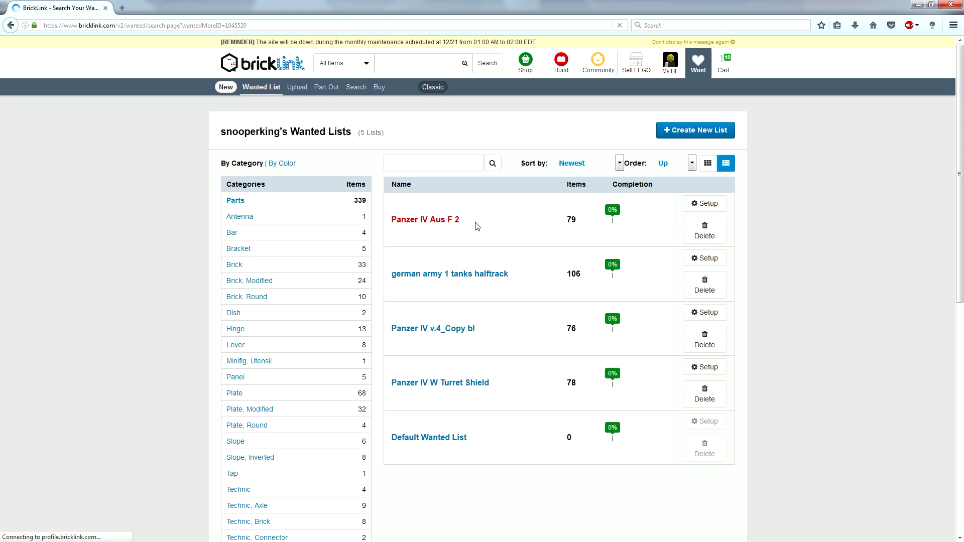
# - Start Buy All for the 79 items in the Panzer IV Aus F 2 wanted list
pyautogui.click(425, 220)
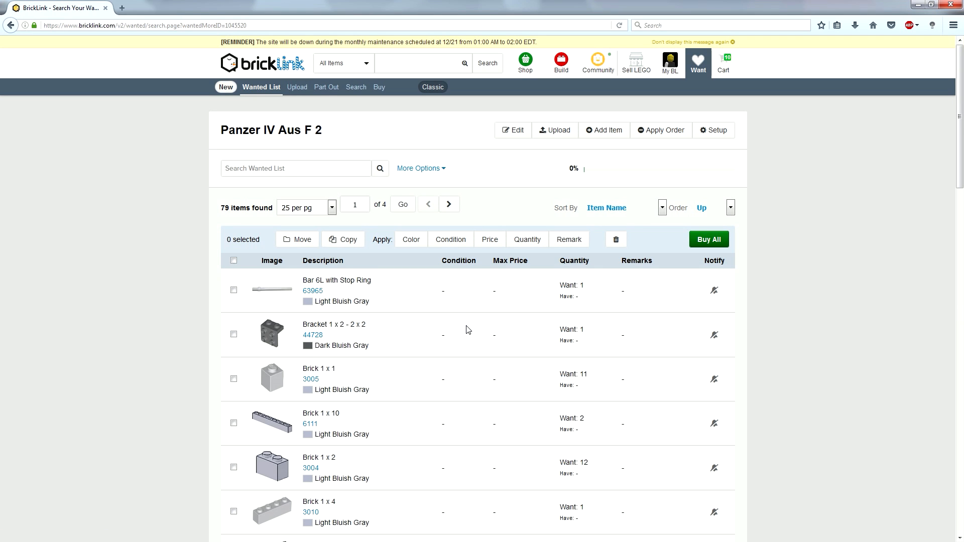
pyautogui.scroll(-3)
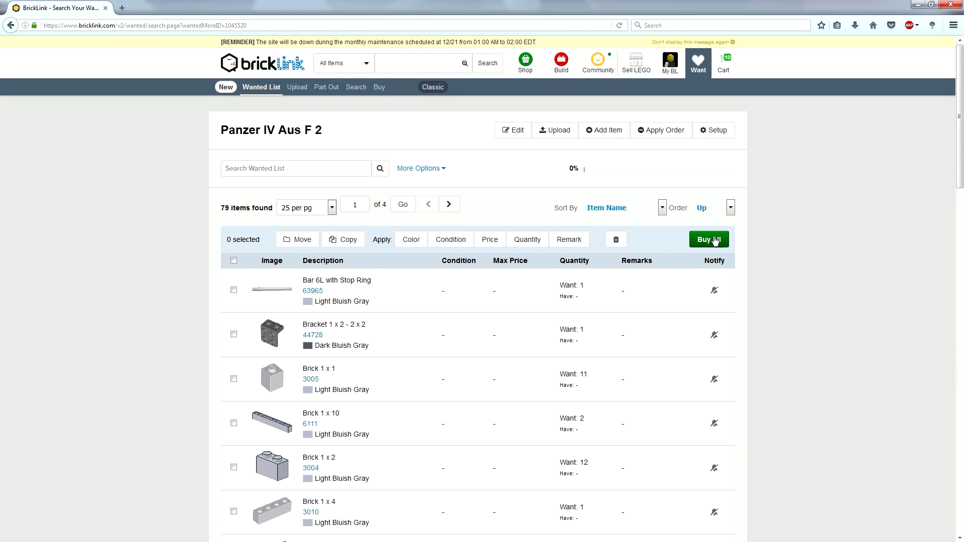
pyautogui.click(708, 239)
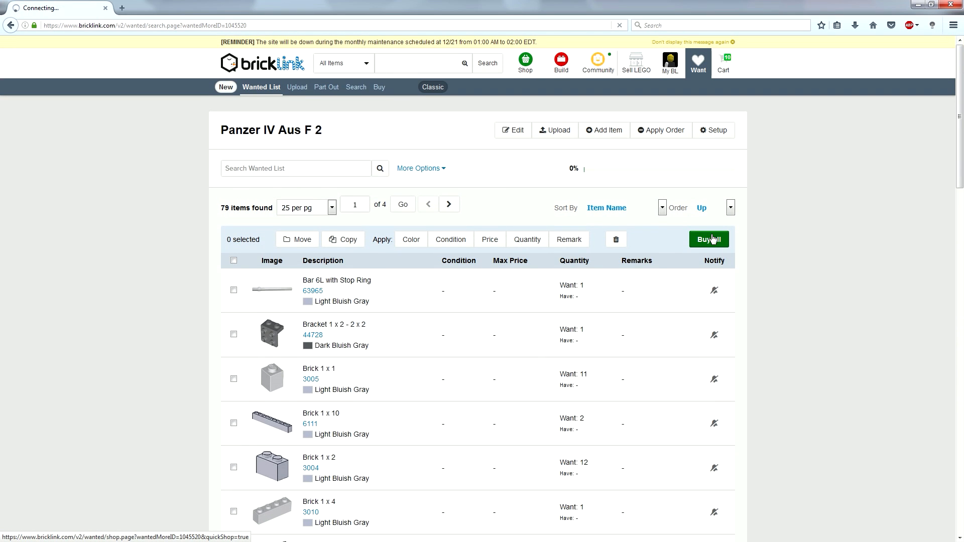
pyautogui.click(708, 239)
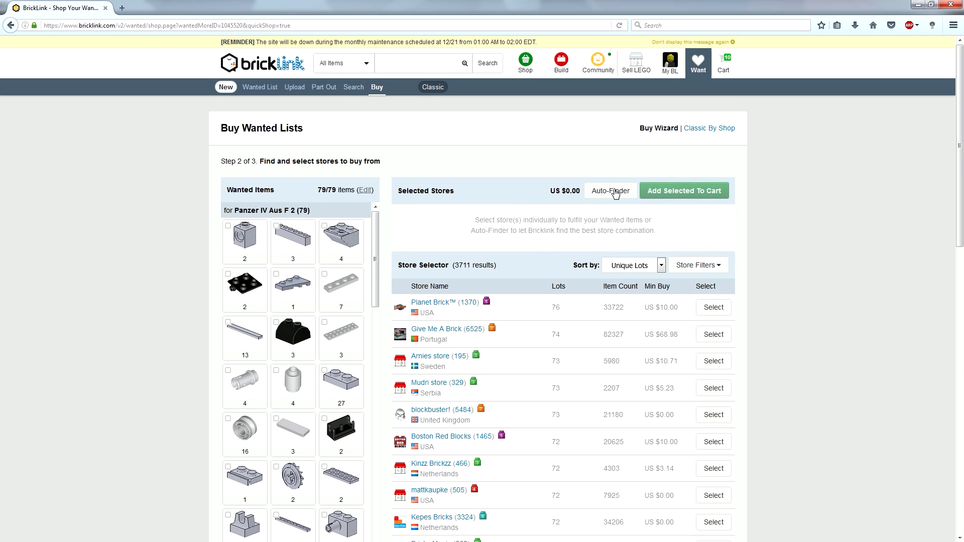
# - Review the 3711 store results and bring up the Auto-Finder options
pyautogui.scroll(-3)
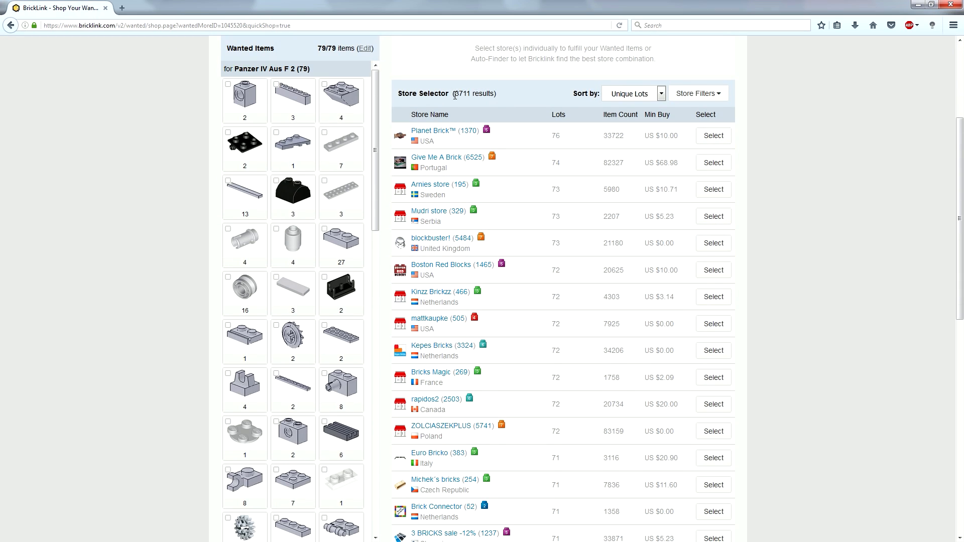
pyautogui.scroll(-3)
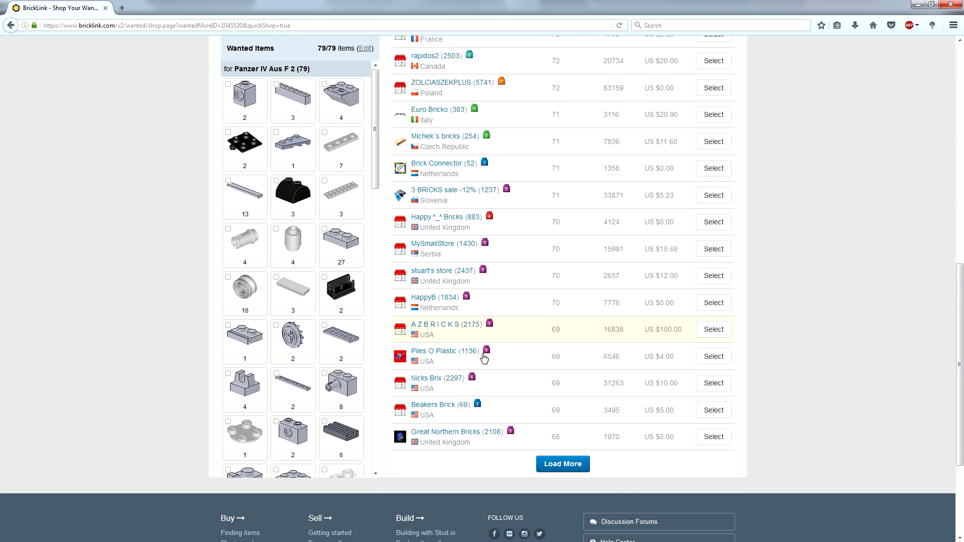
pyautogui.click(612, 191)
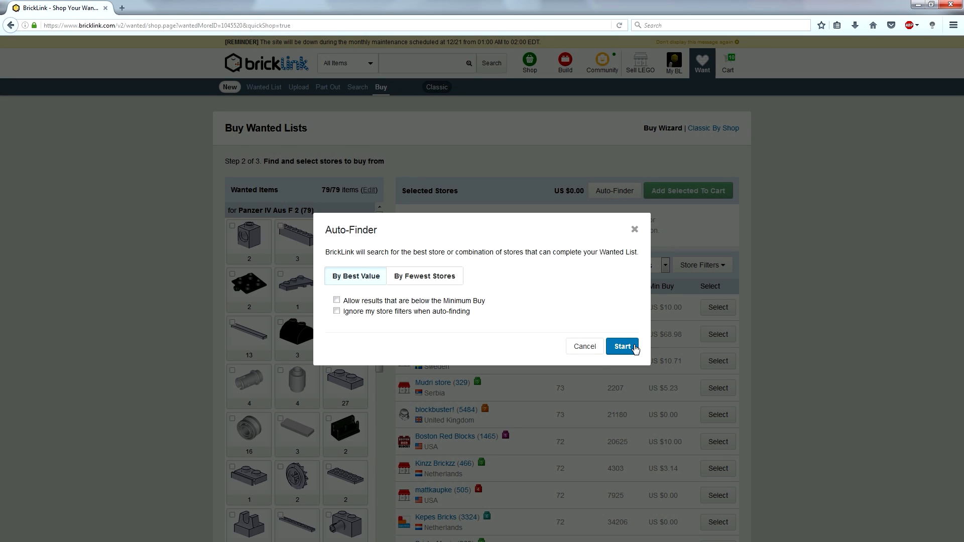
# - Run Auto-Finder by best value, assigning 79 lots to seven stores for US $58.75
pyautogui.click(622, 346)
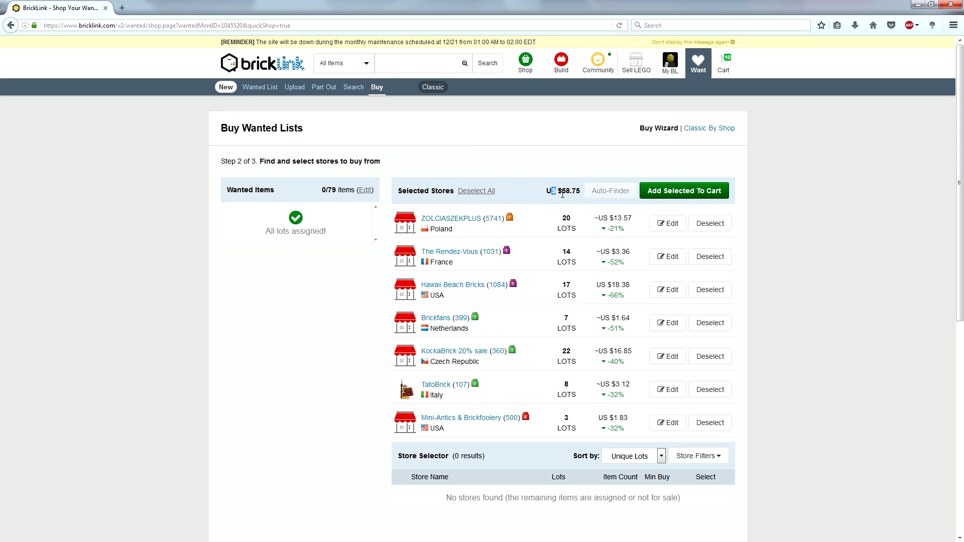
pyautogui.doubleClick(563, 191)
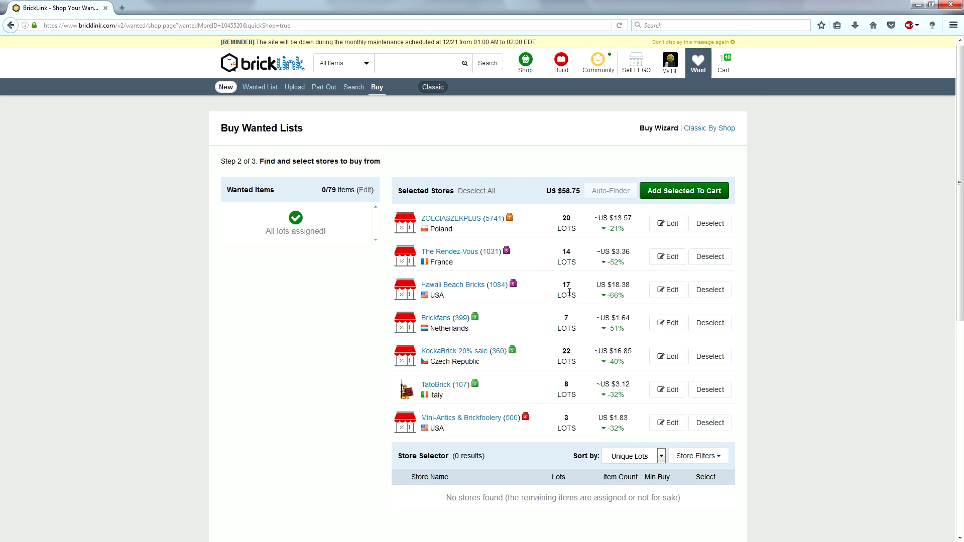
pyautogui.moveTo(733, 237)
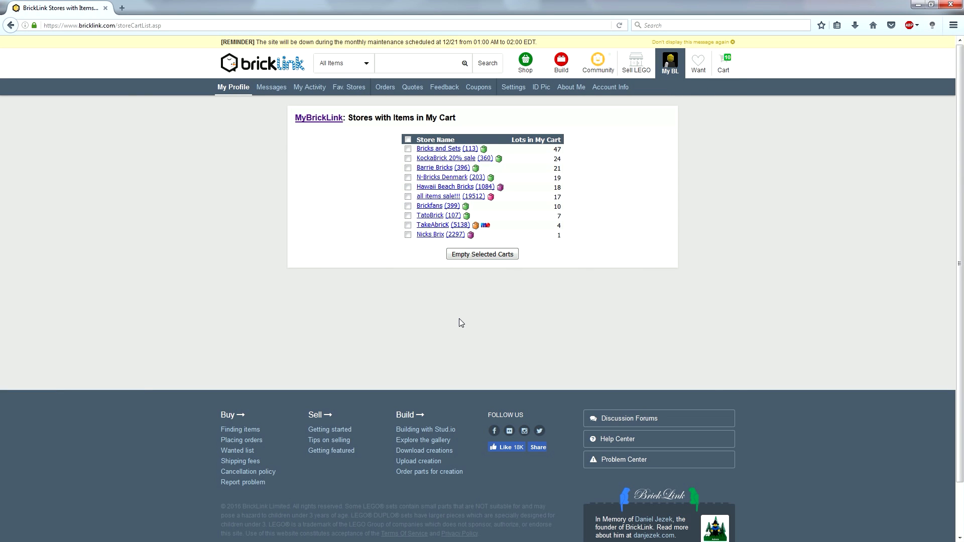
pyautogui.moveTo(437, 161)
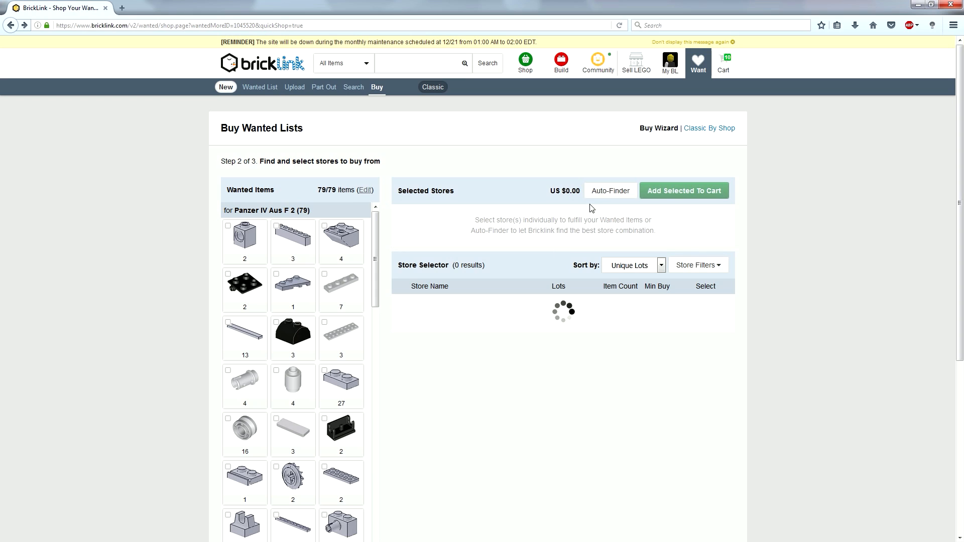
# - Rerun Auto-Finder and confirm seven stores totalling US $58.75 for all 79 lots
pyautogui.click(609, 191)
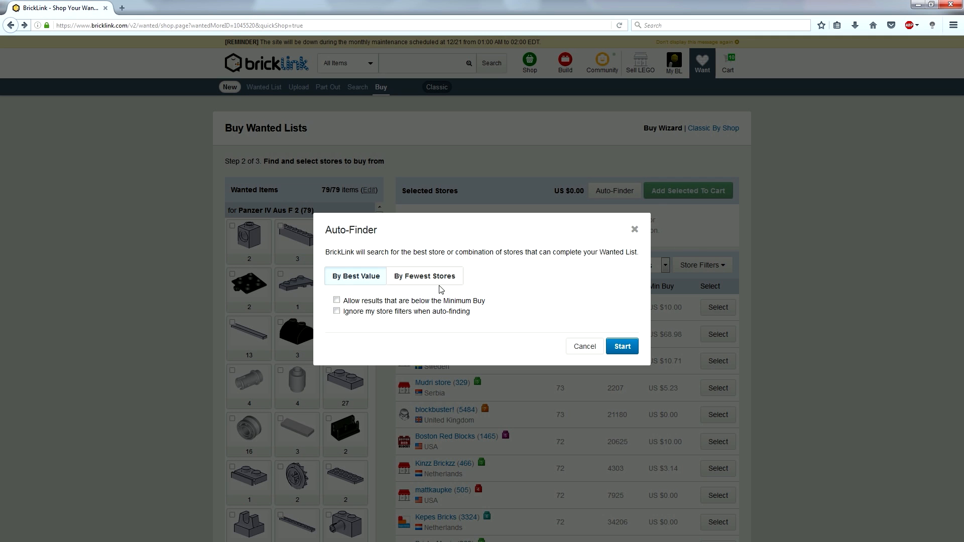
pyautogui.click(620, 346)
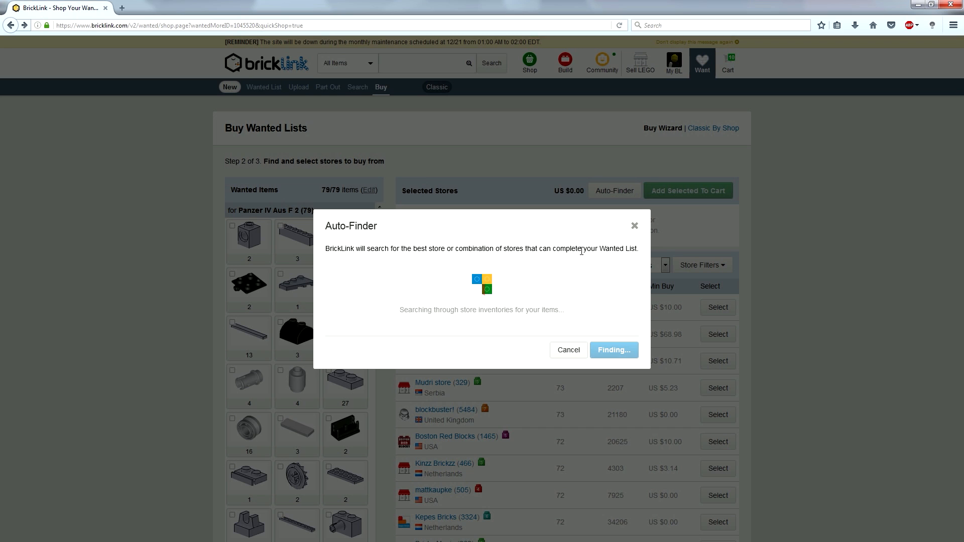
pyautogui.moveTo(564, 203)
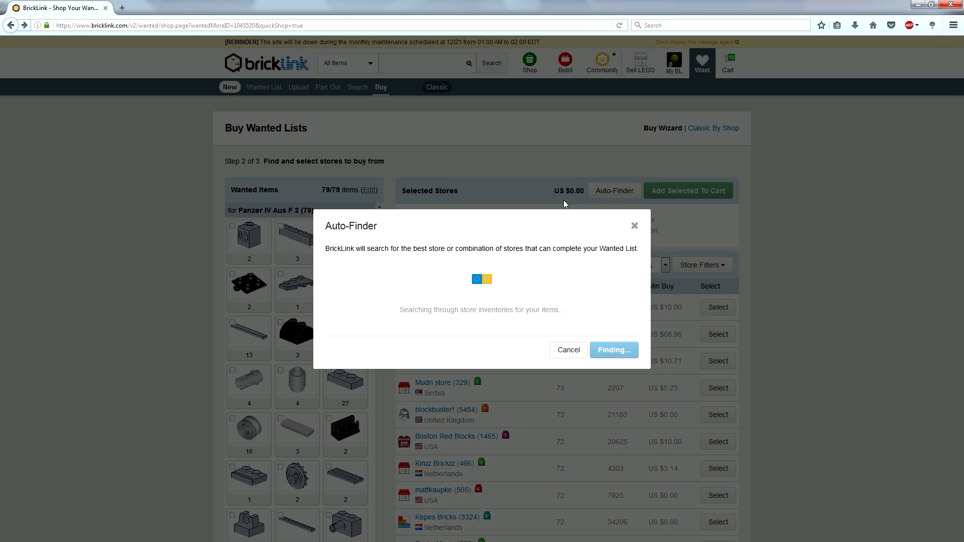
pyautogui.moveTo(643, 384)
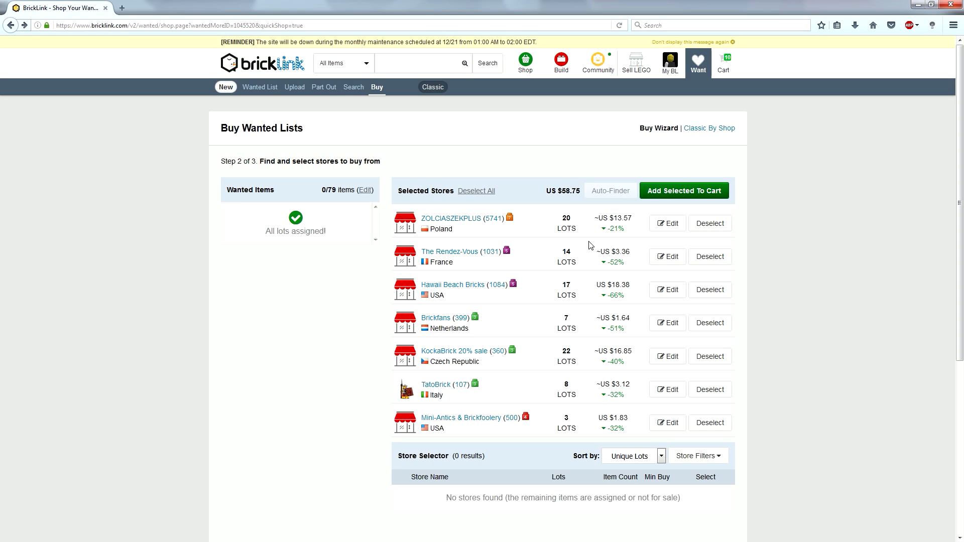
pyautogui.moveTo(512, 425)
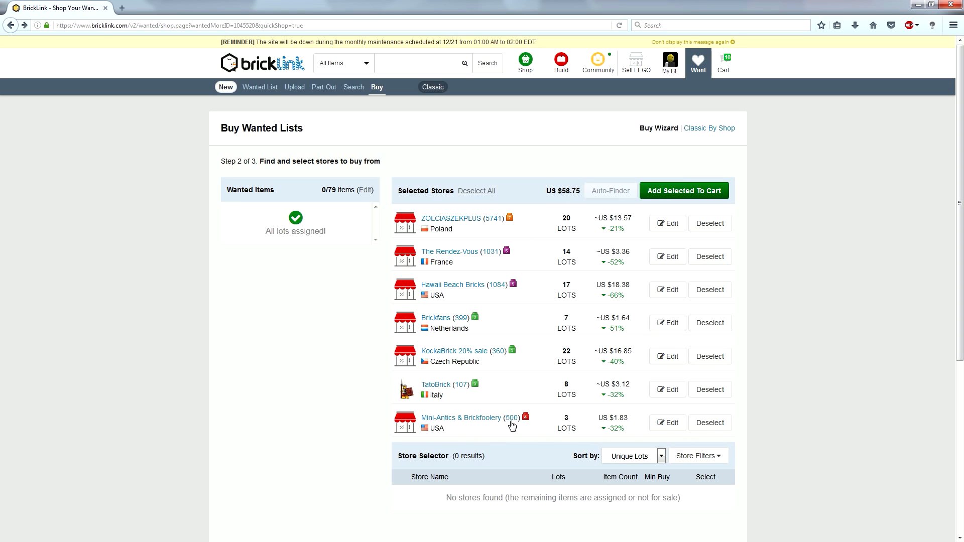
pyautogui.moveTo(478, 258)
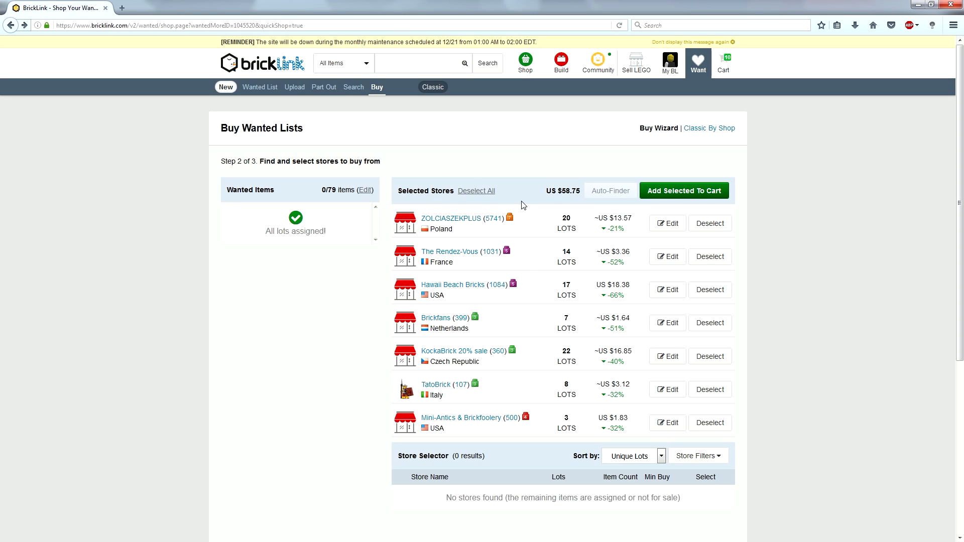
pyautogui.doubleClick(572, 191)
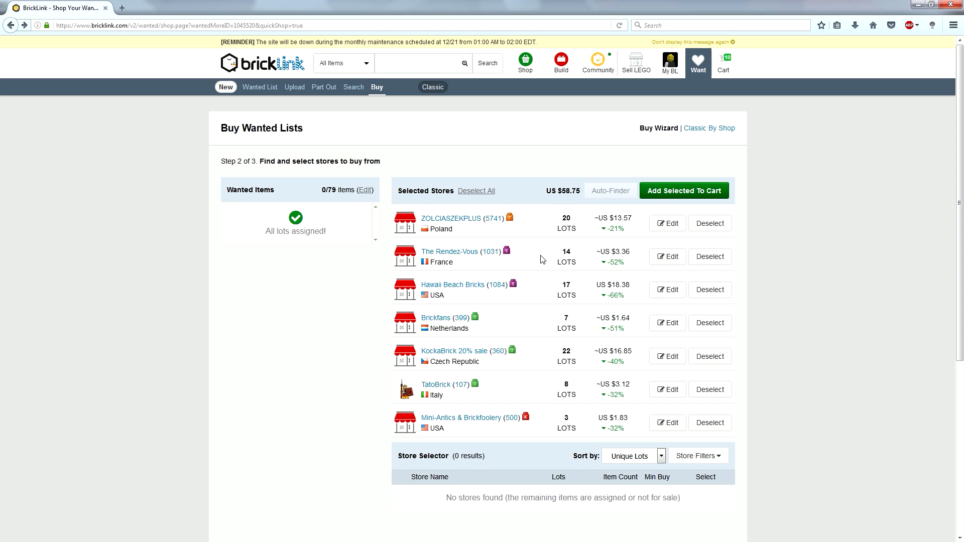
pyautogui.moveTo(552, 193)
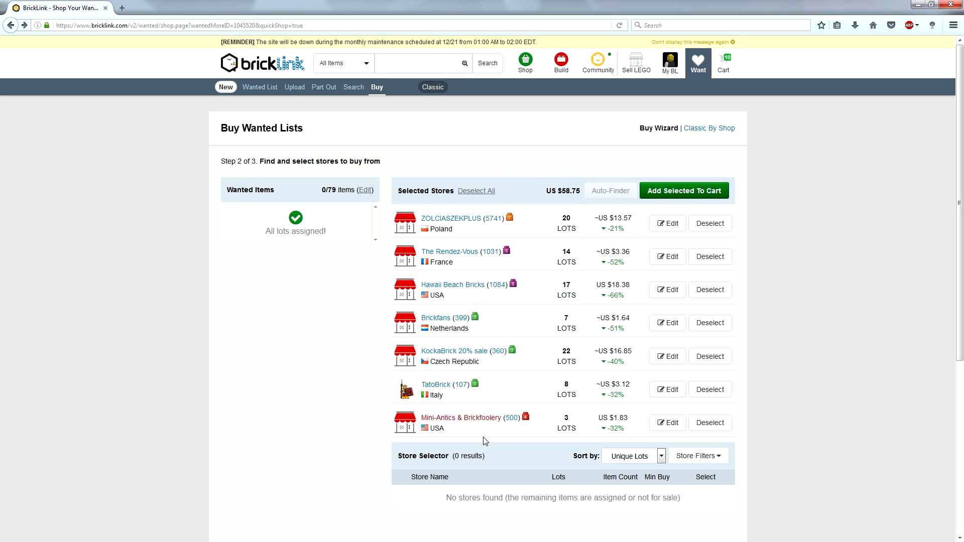
pyautogui.doubleClick(569, 191)
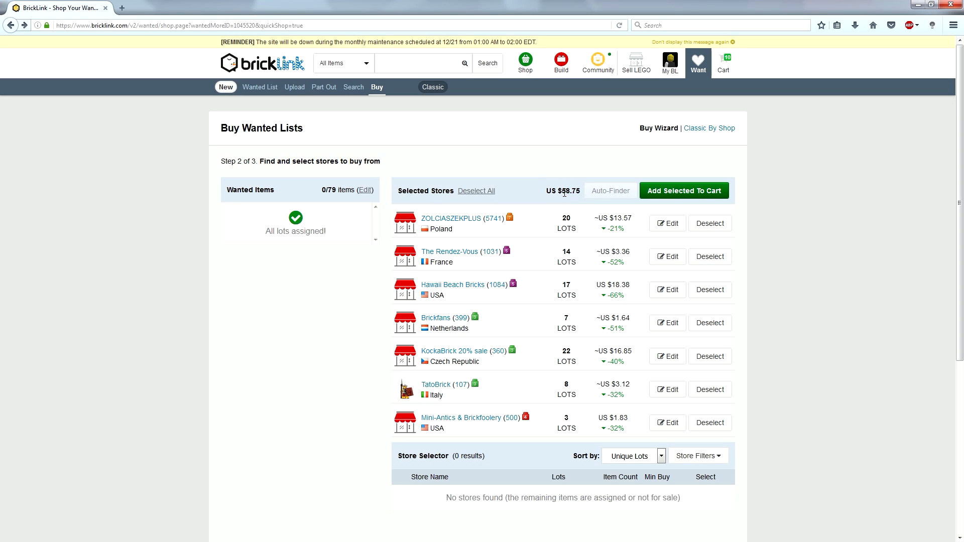
pyautogui.moveTo(571, 344)
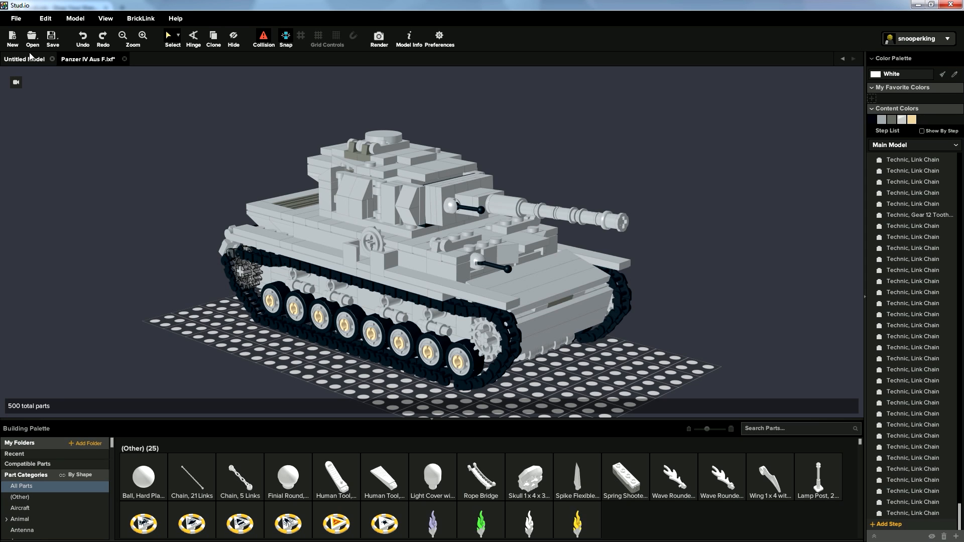
# - Load Panzer IV Simple.lxf from the New Files folder, a 305-part tank model
pyautogui.click(392, 171)
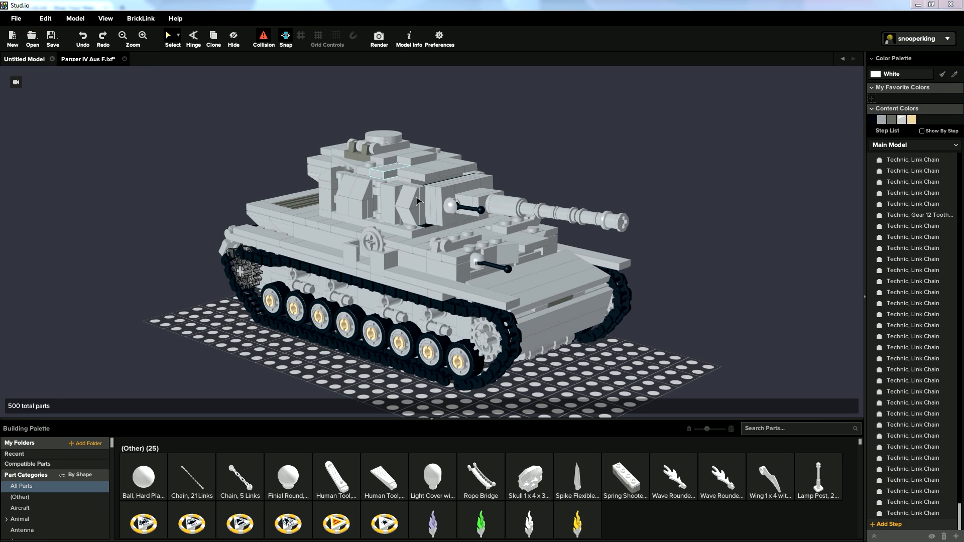
pyautogui.click(32, 38)
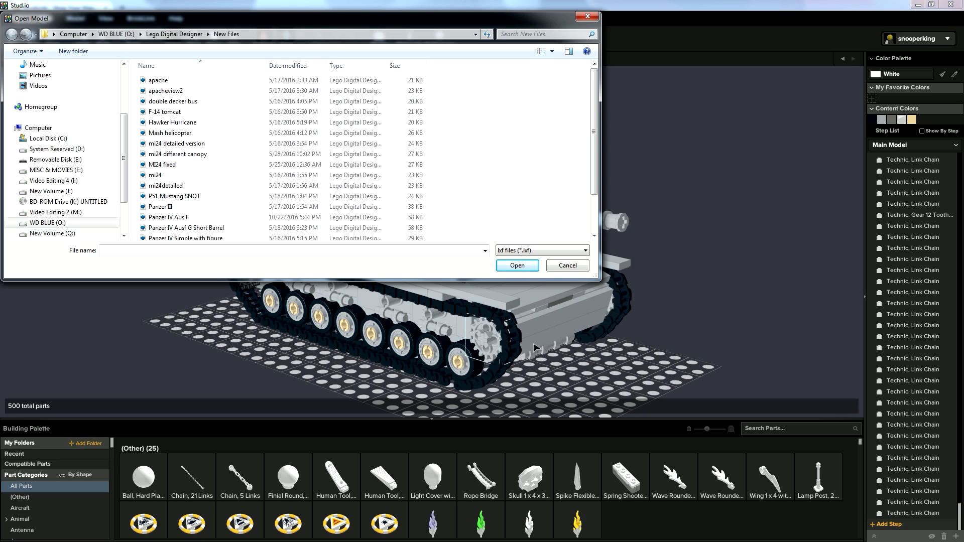
pyautogui.moveTo(461, 180)
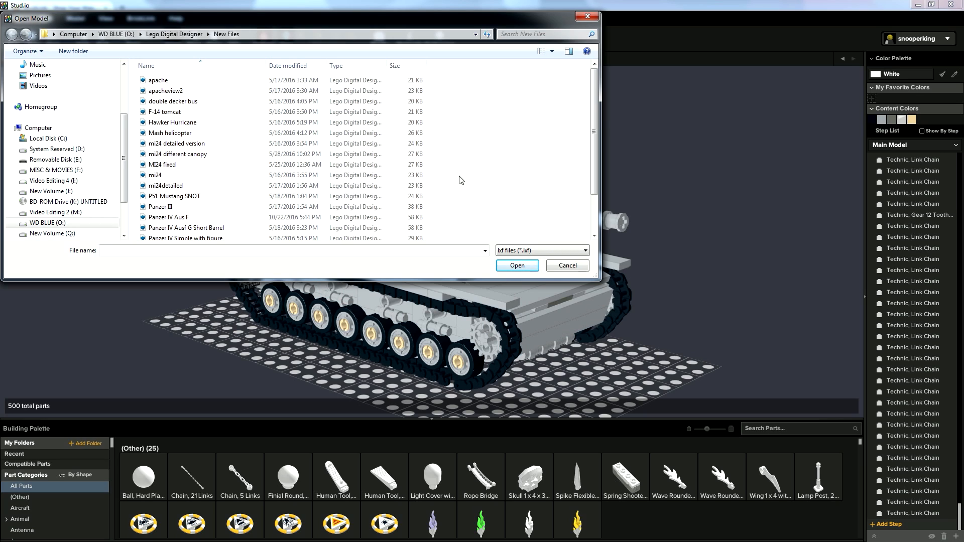
pyautogui.scroll(-3)
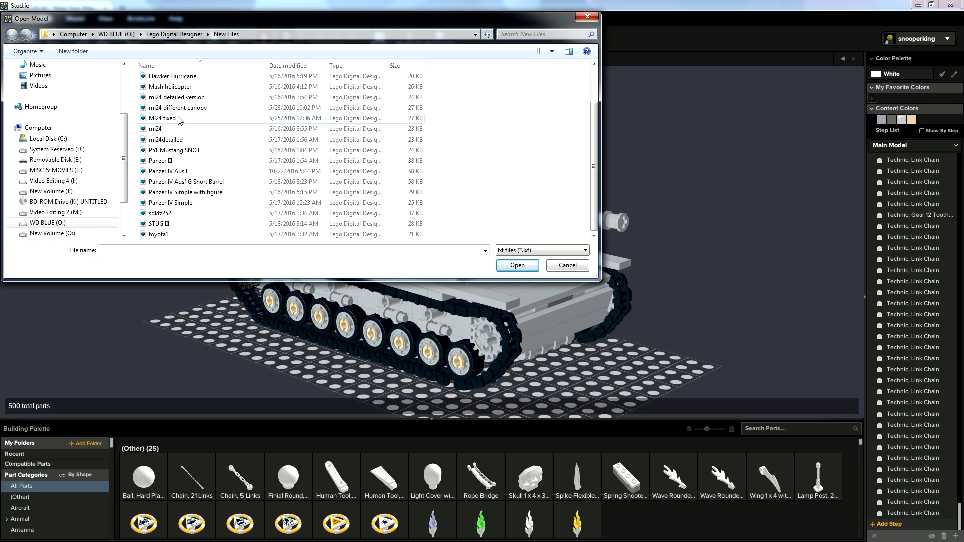
pyautogui.click(185, 171)
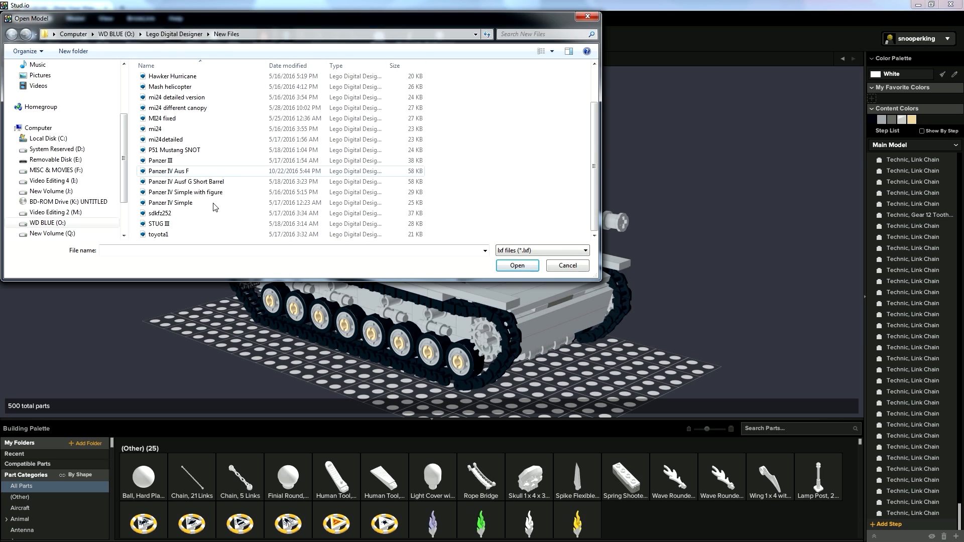
pyautogui.click(171, 202)
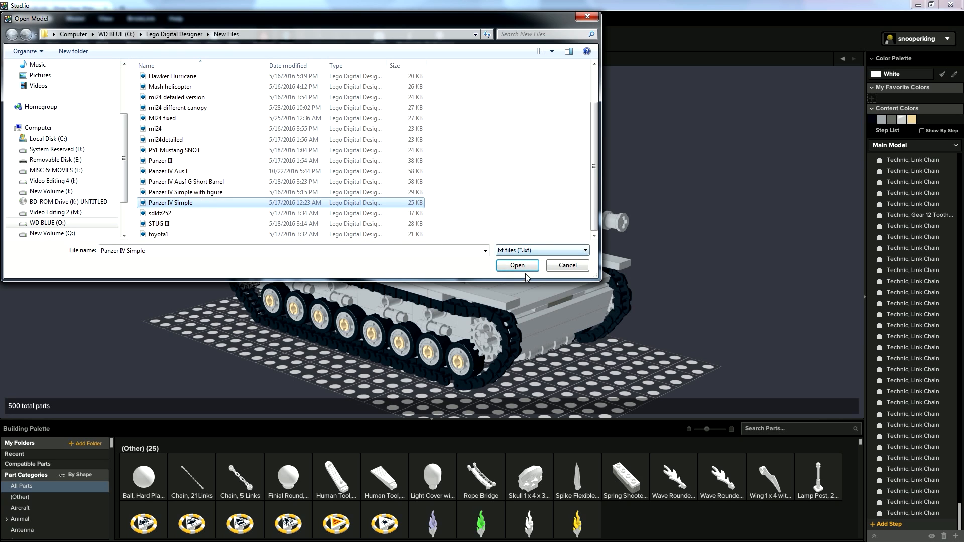
pyautogui.click(516, 265)
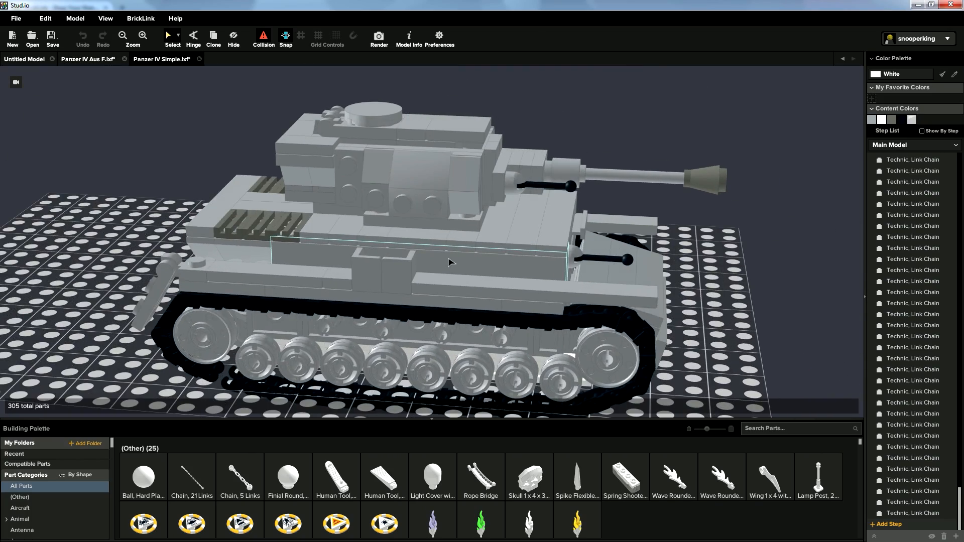
# - Upload the model to My Baseplate as Panzer IV Simple and view it on BrickLink
pyautogui.moveTo(449, 246); pyautogui.dragTo(428, 212)
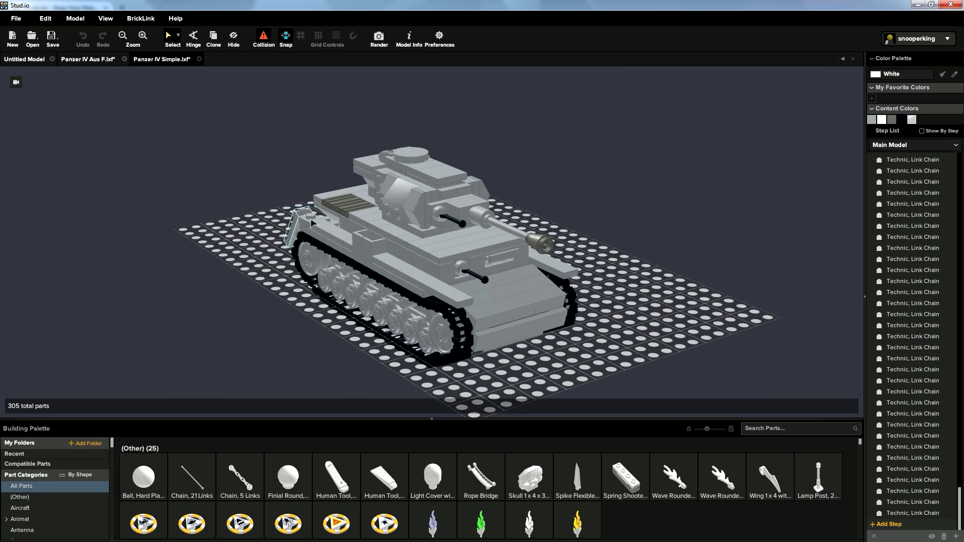
pyautogui.click(140, 18)
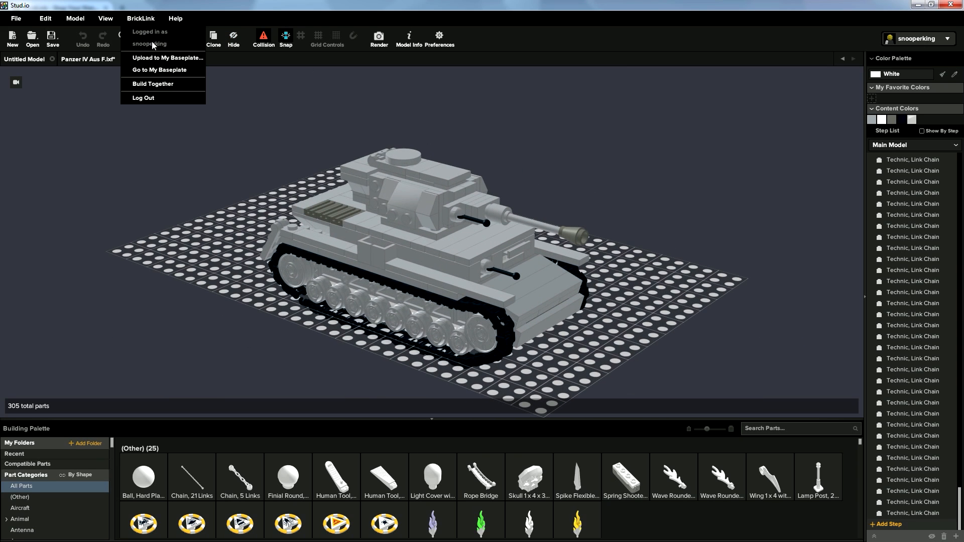
pyautogui.click(168, 57)
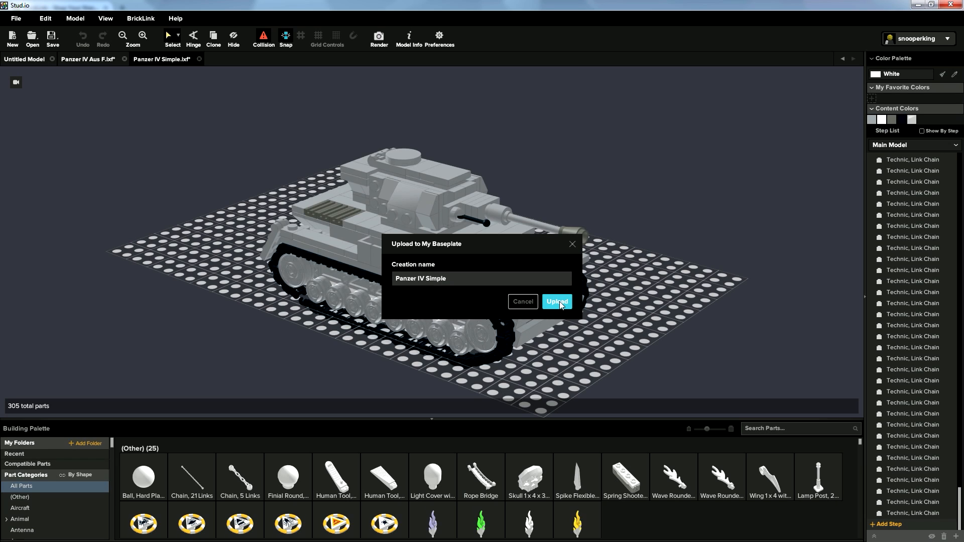
pyautogui.click(555, 301)
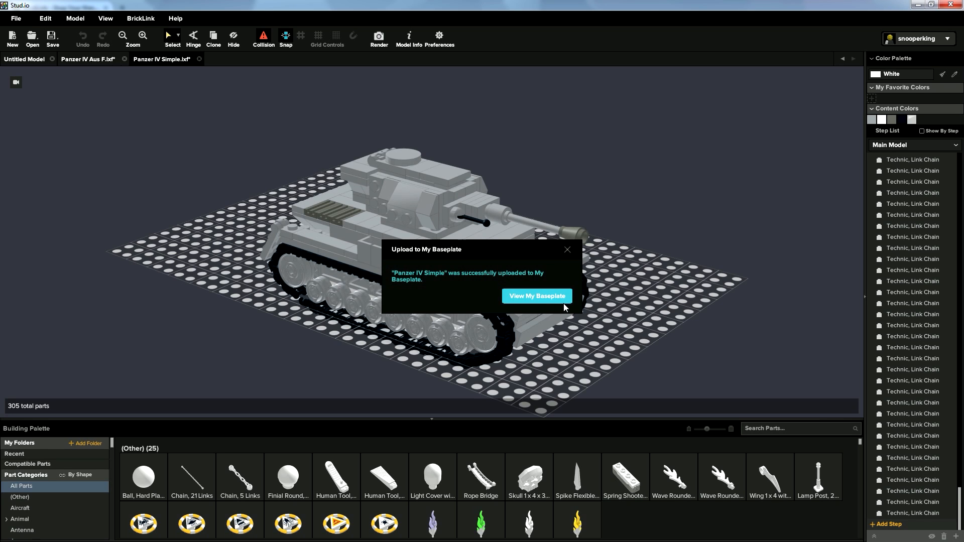
pyautogui.click(535, 296)
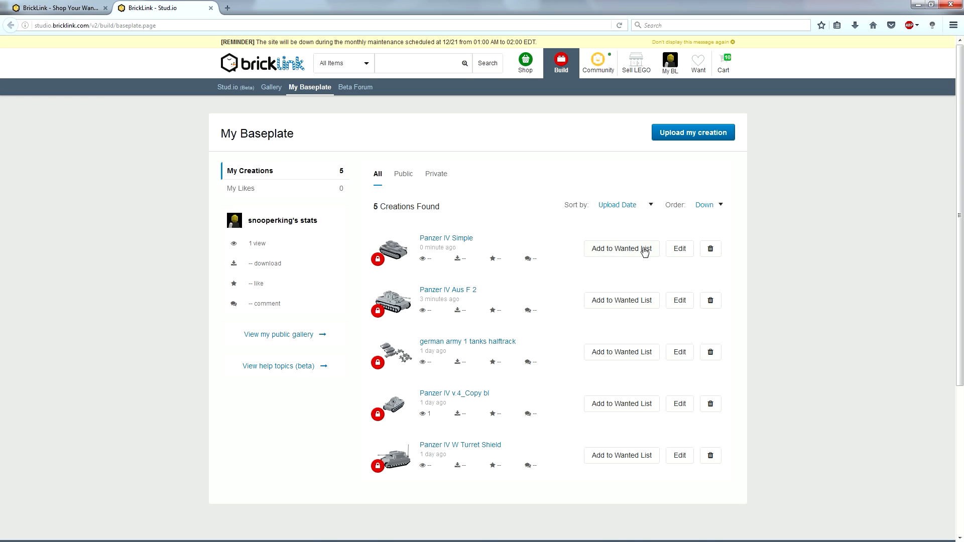
# - Save Panzer IV Simple as a 55-item wanted list and return to the lists overview
pyautogui.click(620, 248)
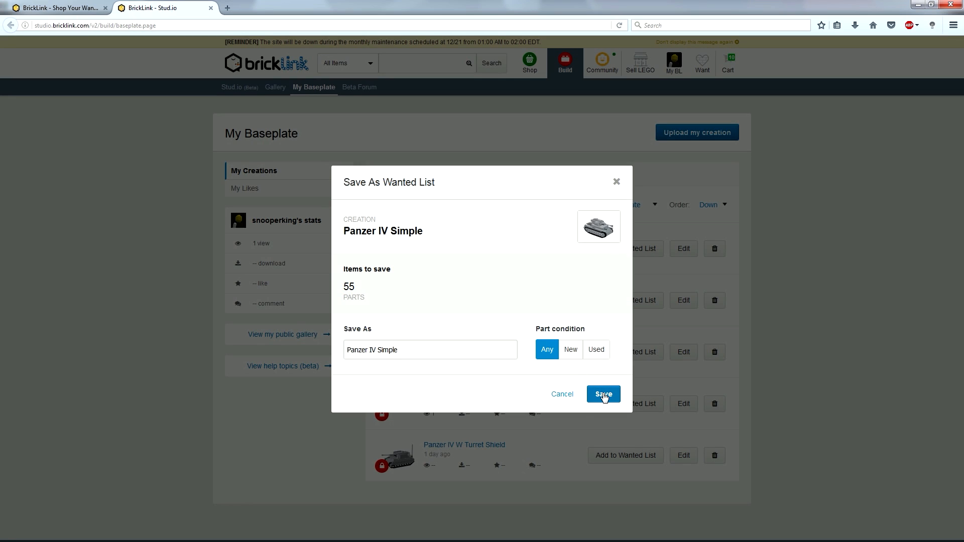
pyautogui.moveTo(368, 319)
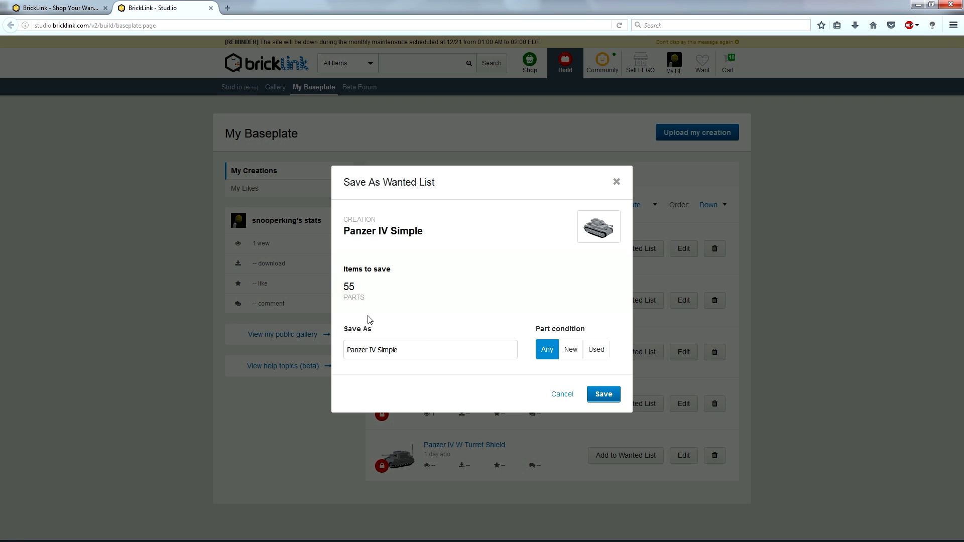
pyautogui.click(601, 393)
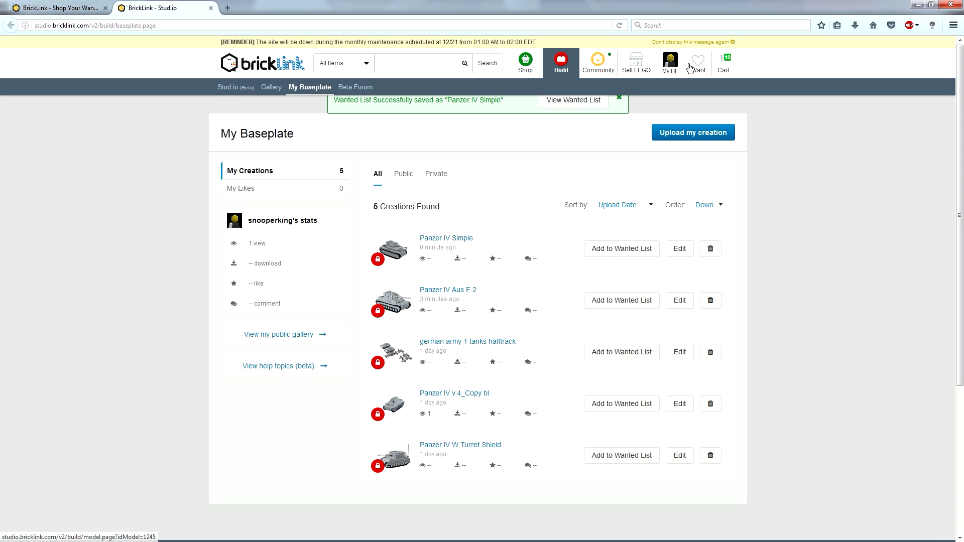
pyautogui.click(697, 62)
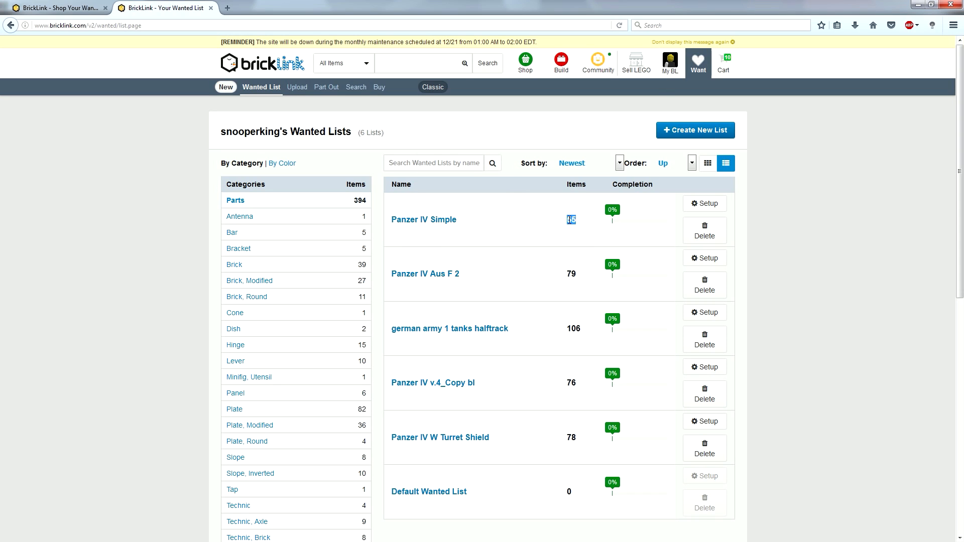
# - Buy All 55 Panzer IV Simple parts and start a best-value Auto-Finder search
pyautogui.click(424, 220)
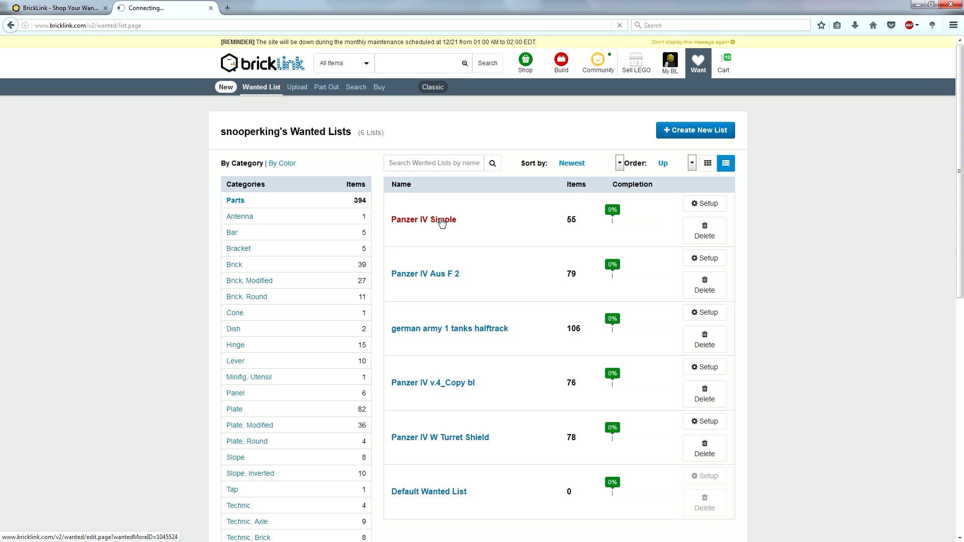
pyautogui.click(422, 220)
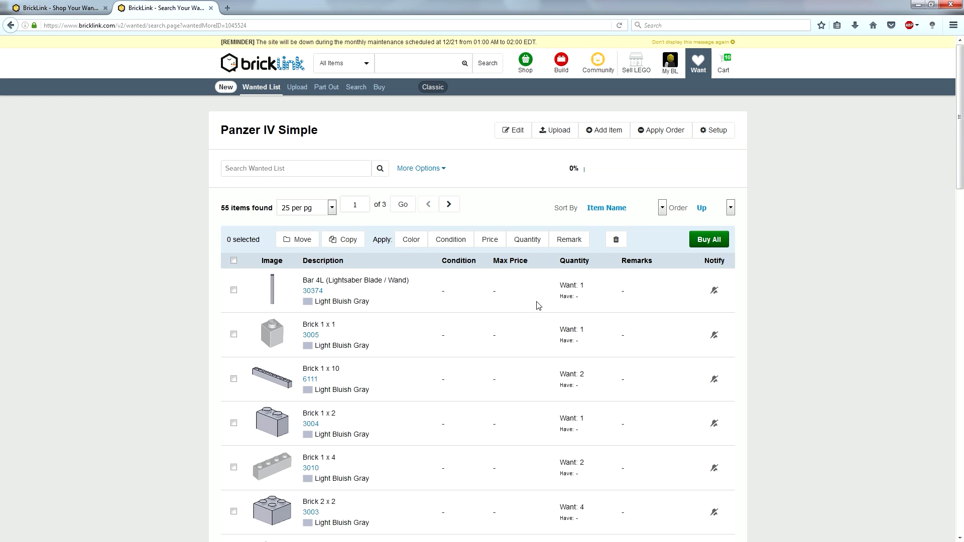
pyautogui.click(708, 239)
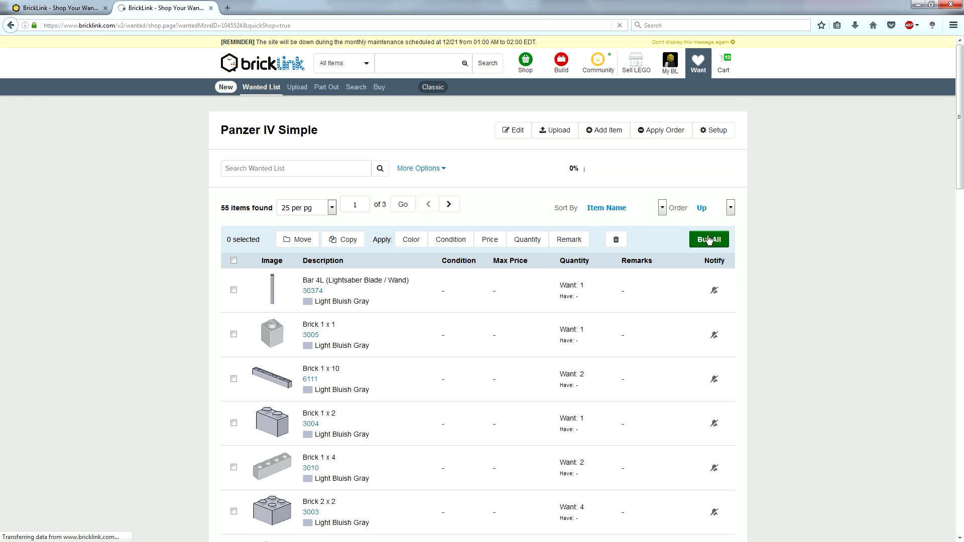
pyautogui.click(708, 238)
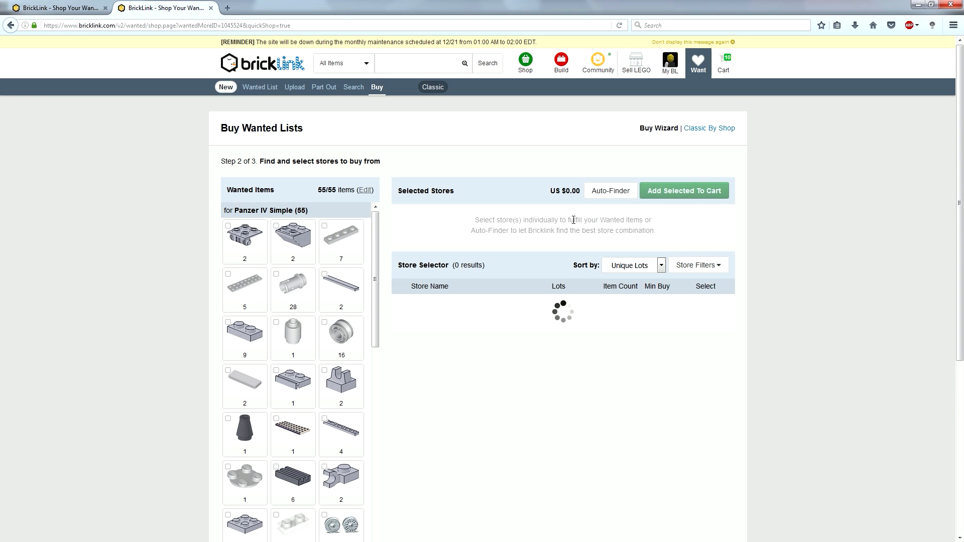
pyautogui.click(609, 191)
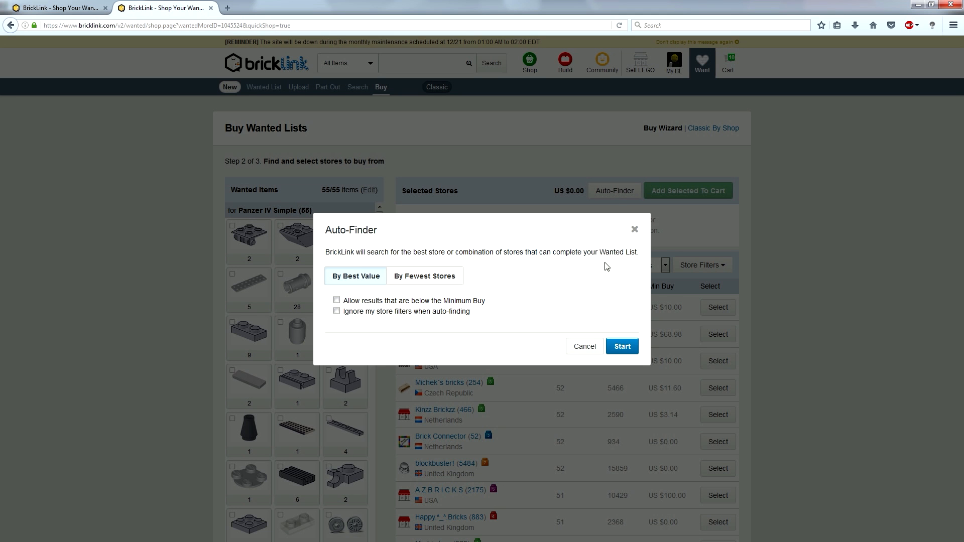
pyautogui.click(621, 347)
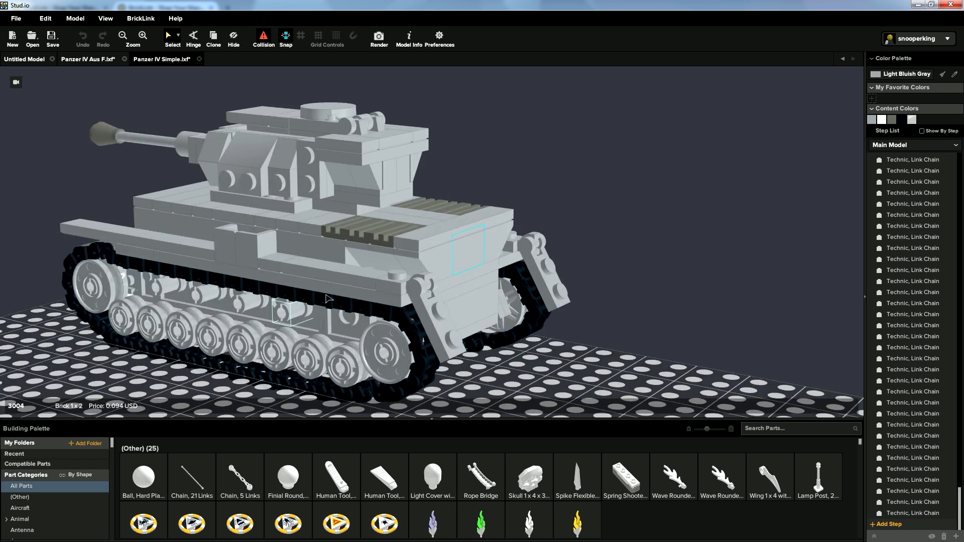
pyautogui.moveTo(326, 298); pyautogui.dragTo(541, 233)
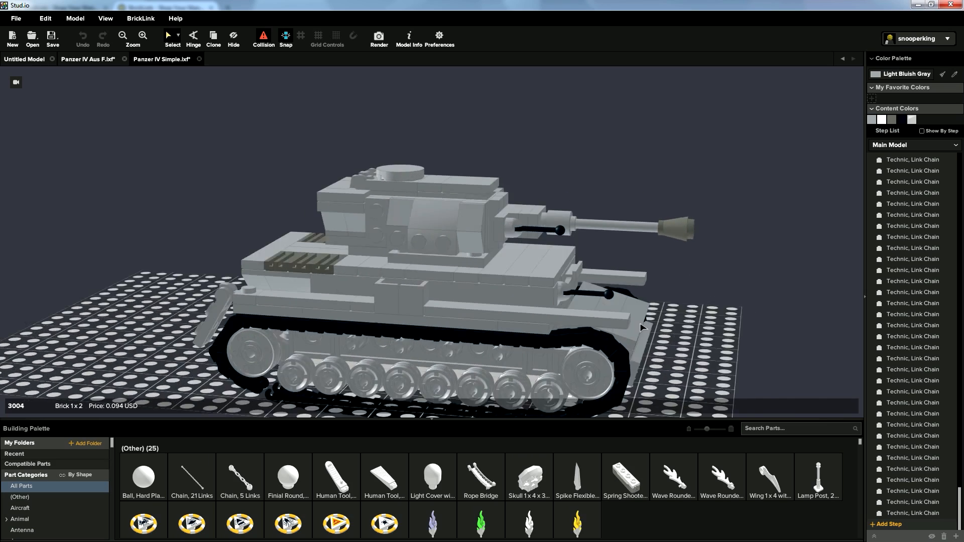
pyautogui.moveTo(642, 328); pyautogui.dragTo(604, 308)
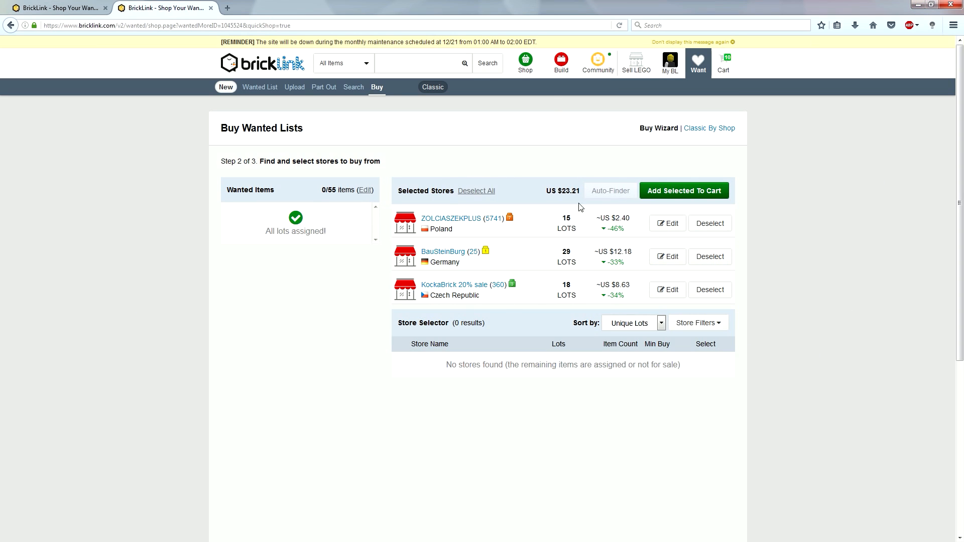
pyautogui.moveTo(565, 326)
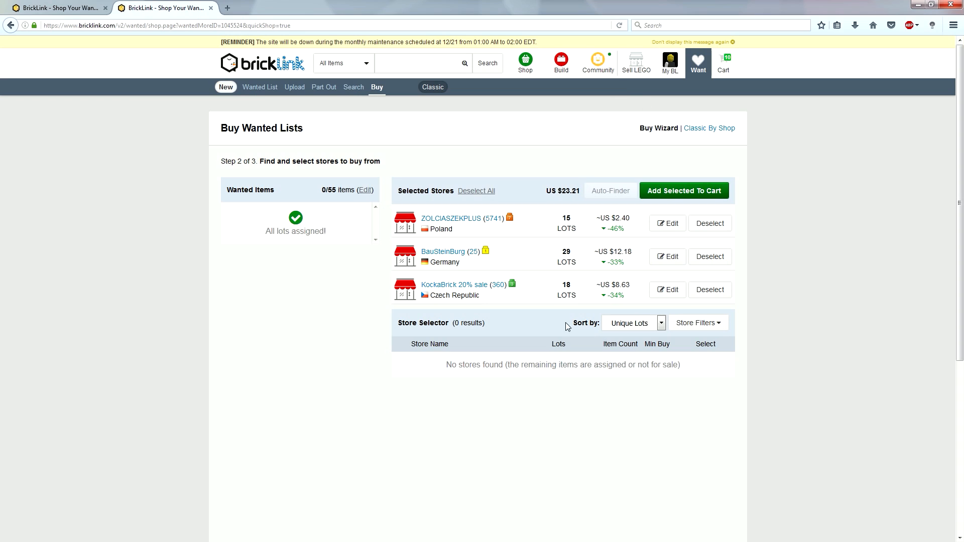
pyautogui.moveTo(532, 210)
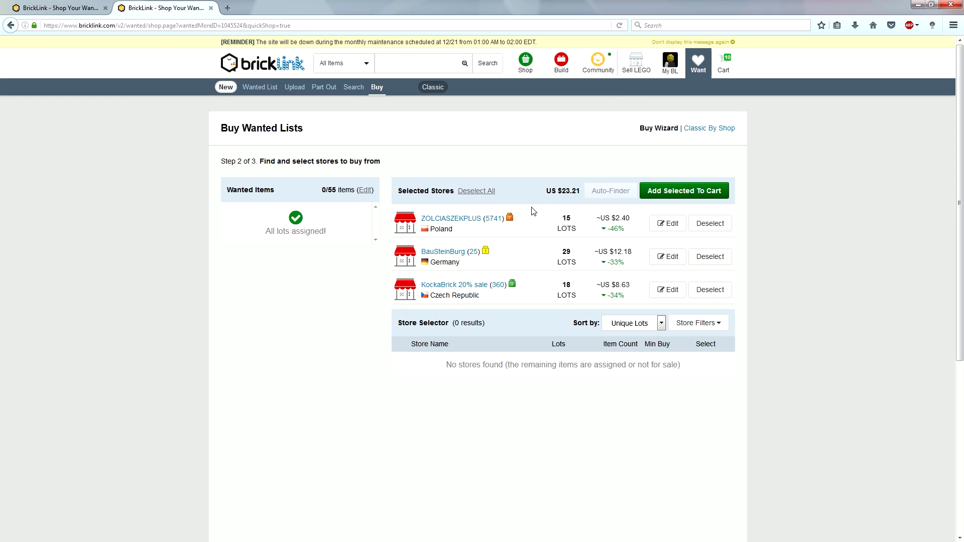
pyautogui.moveTo(581, 201)
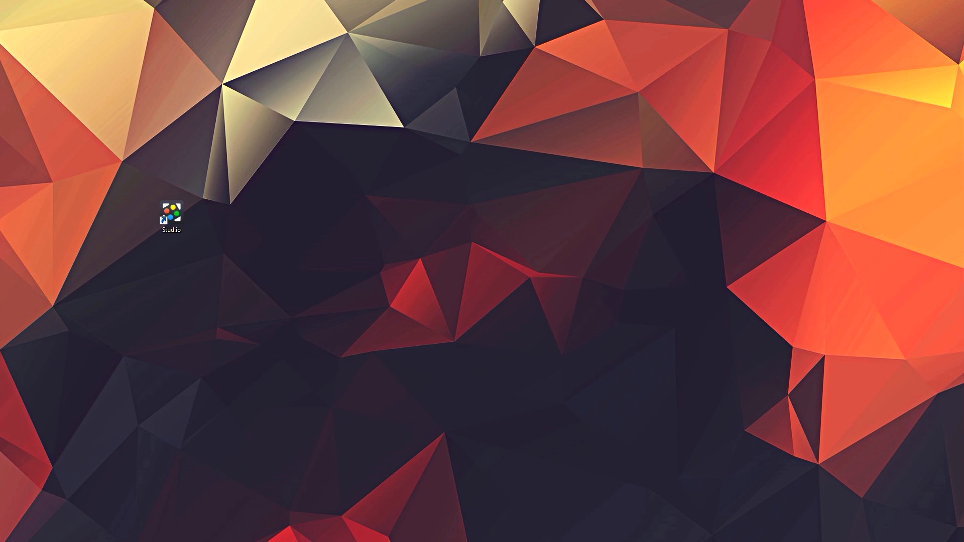
# - Relaunch Stud.io and show the edit options for a 1x2 brick on the tank
pyautogui.doubleClick(172, 212)
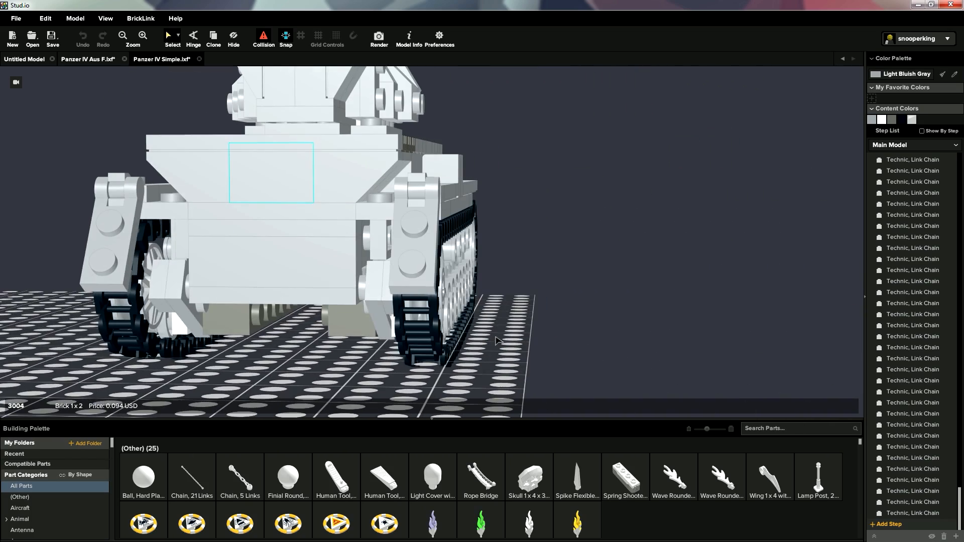
pyautogui.rightClick(424, 171)
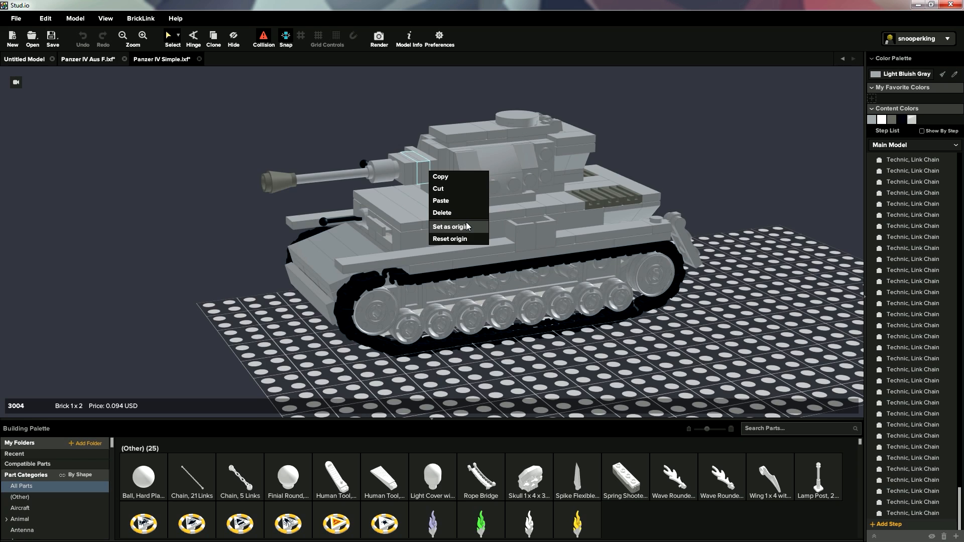